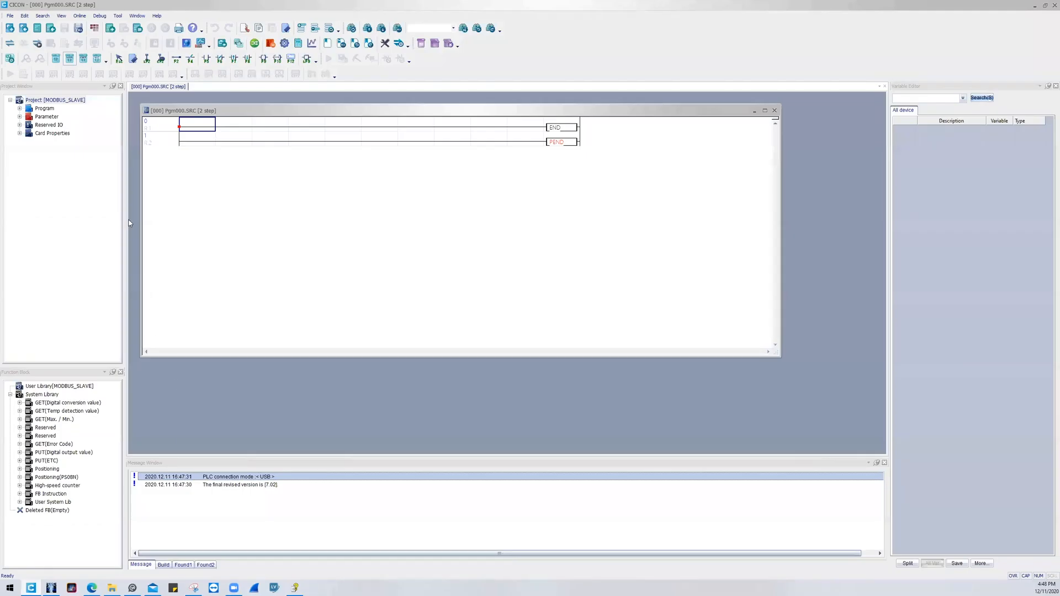
mouse_move(213, 177)
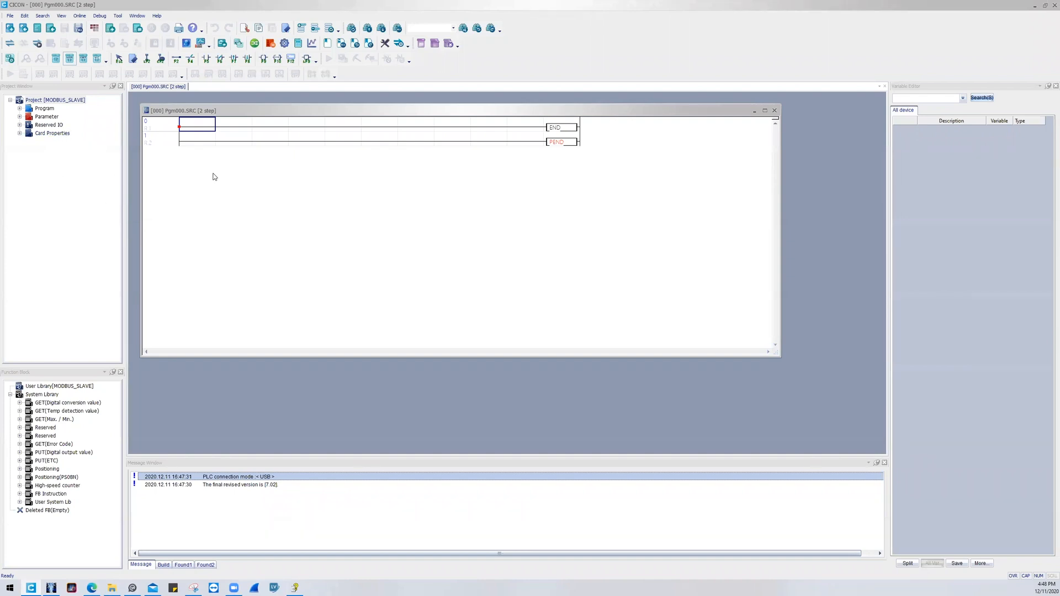
mouse_move(184, 183)
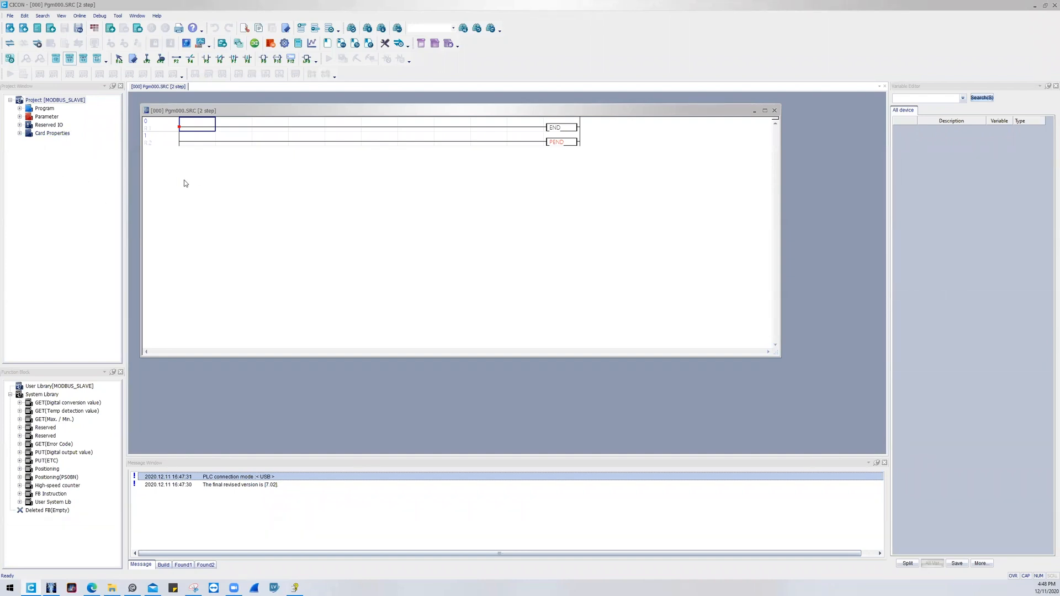
Expand the Program and Parameter branches of the MODBUS_SLAVE project tree.
click(19, 108)
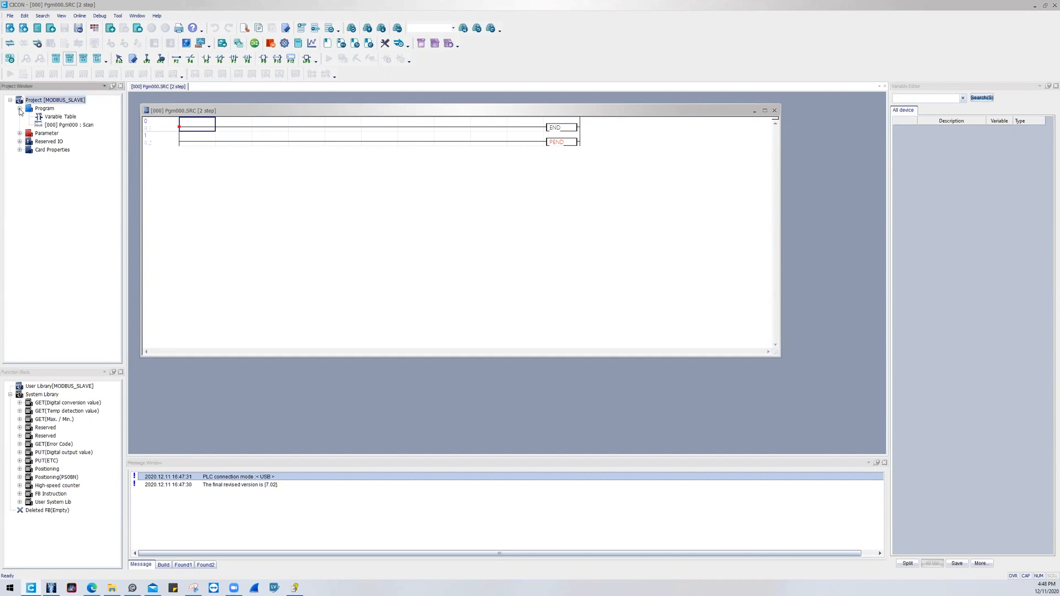
click(20, 133)
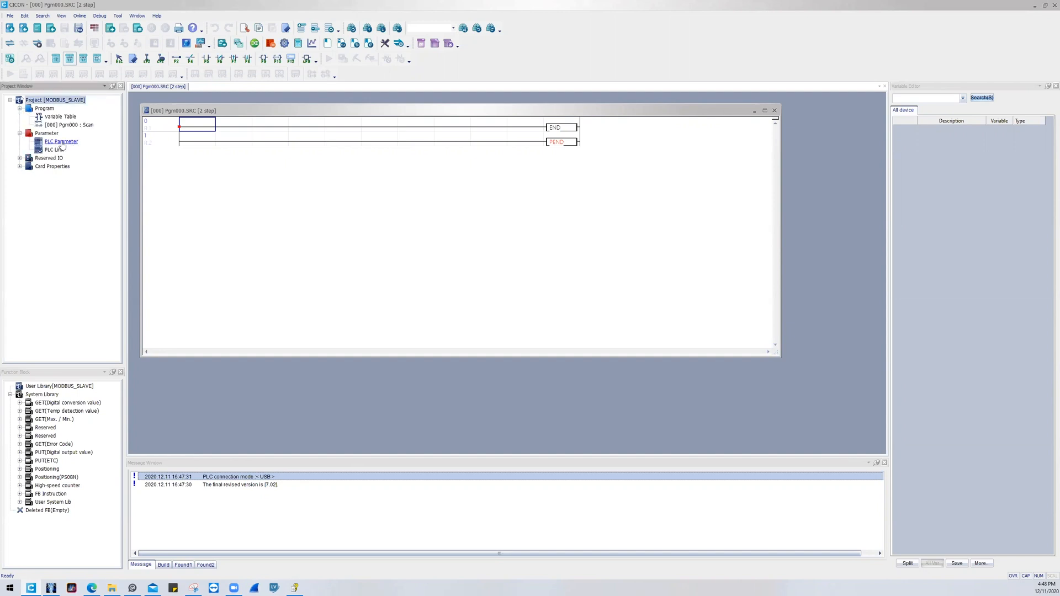
Open PLC Parameter, review Channel 1 and Channel 2, and end on Ethernet (IP 100.100.100.100).
double_click(59, 141)
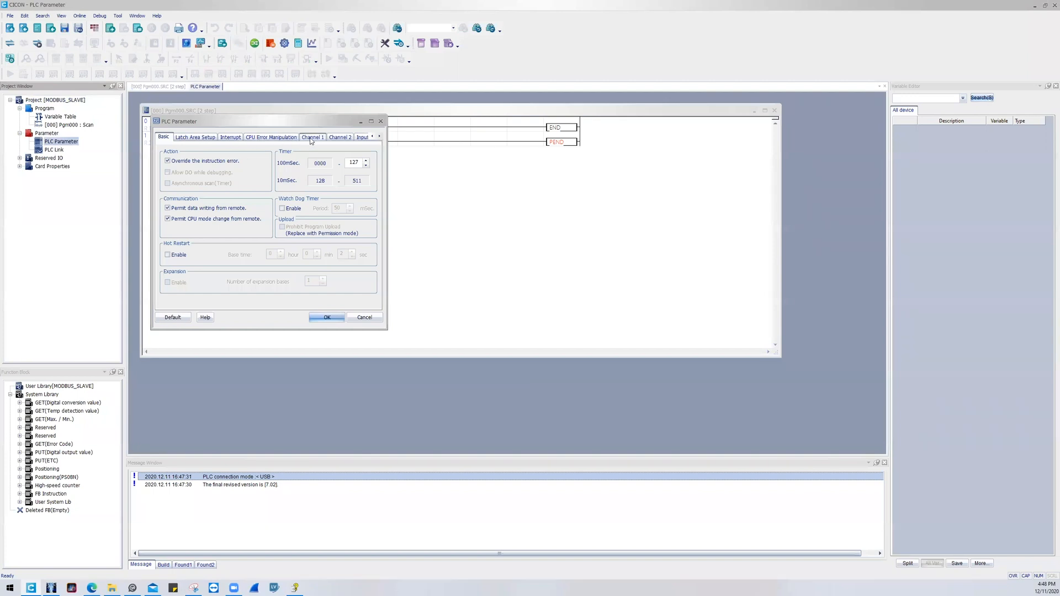
click(323, 137)
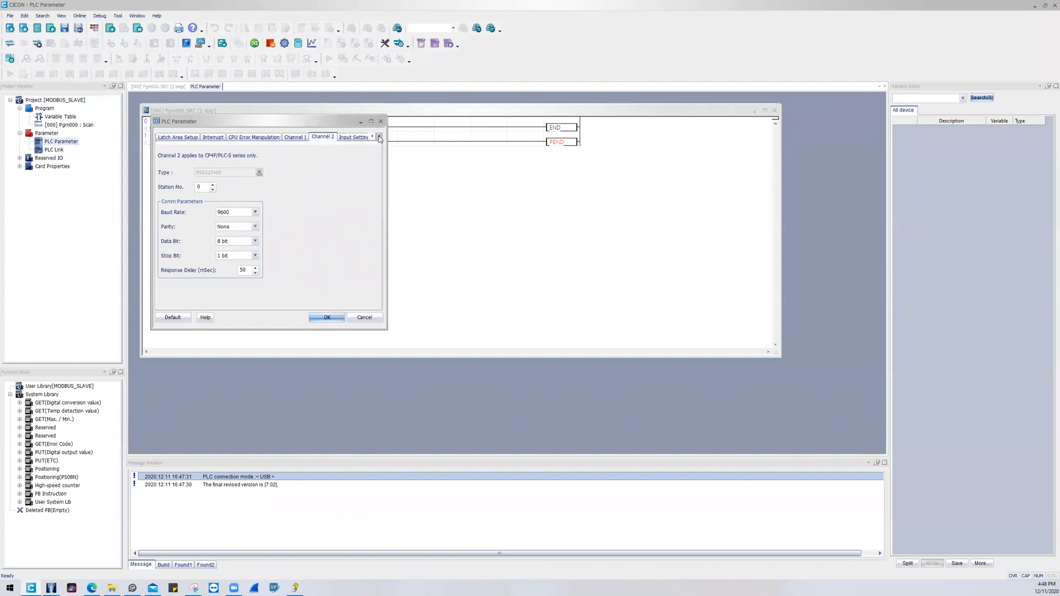
click(379, 136)
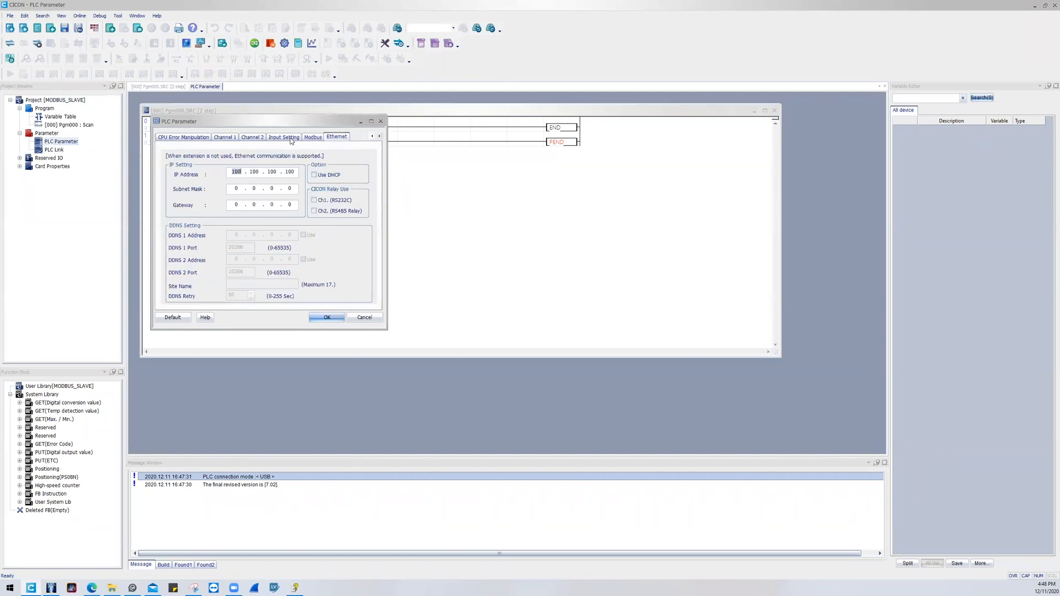
click(225, 136)
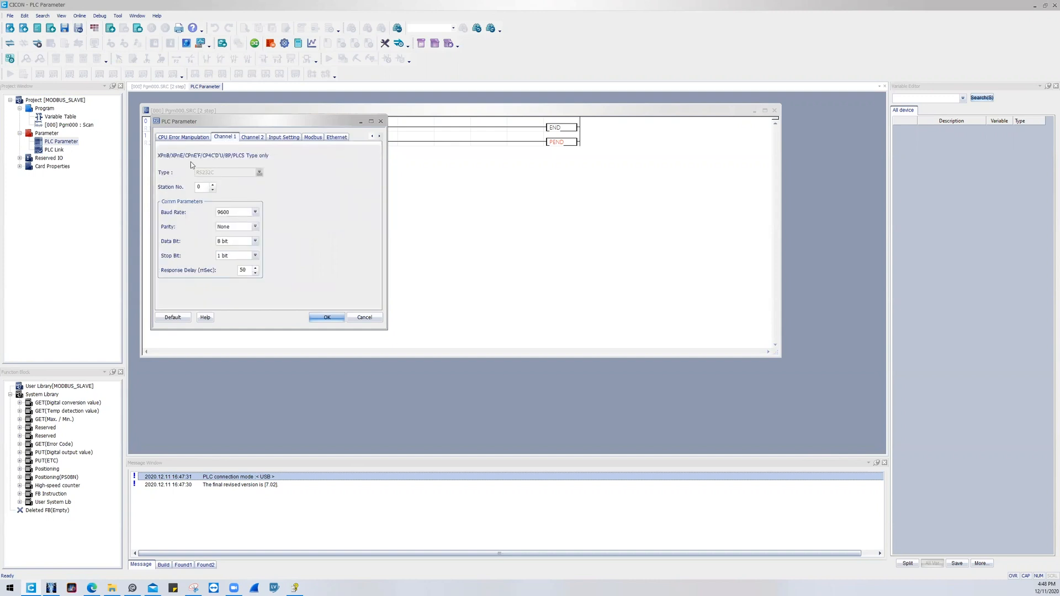
mouse_move(204, 201)
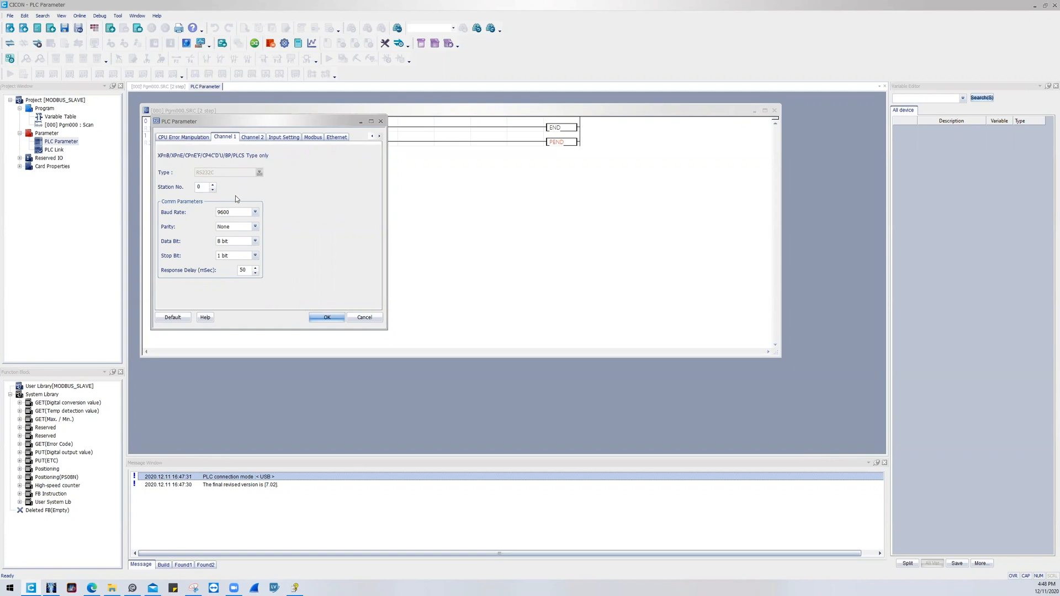
mouse_move(260, 152)
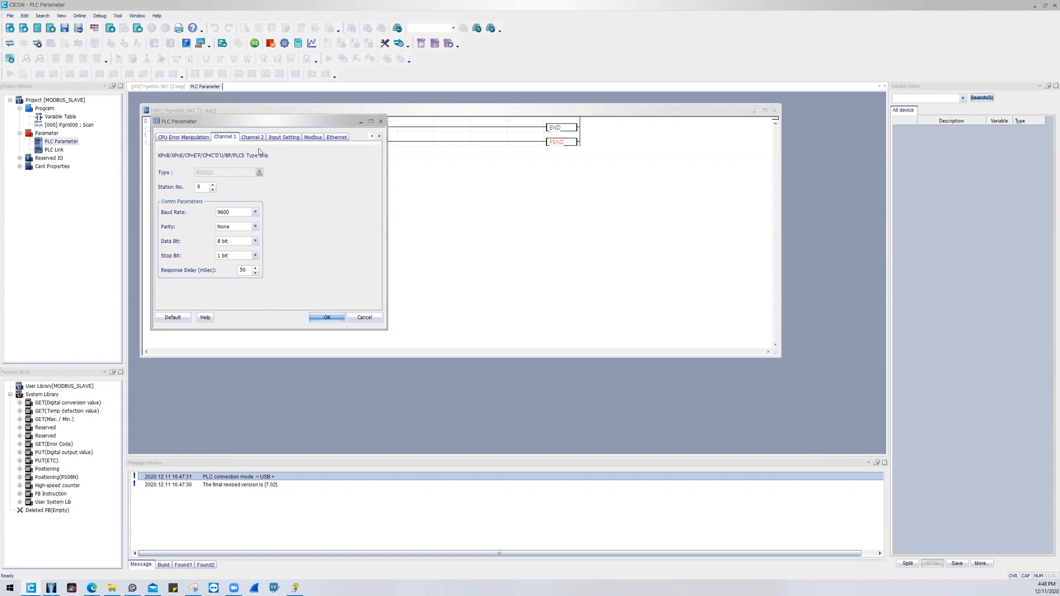
click(252, 137)
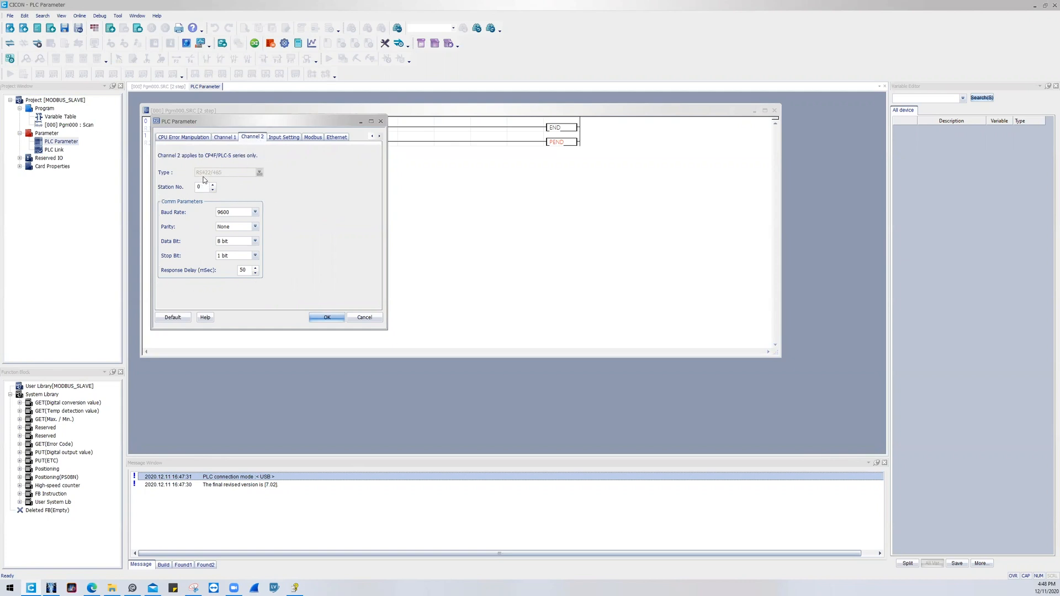
mouse_move(254, 203)
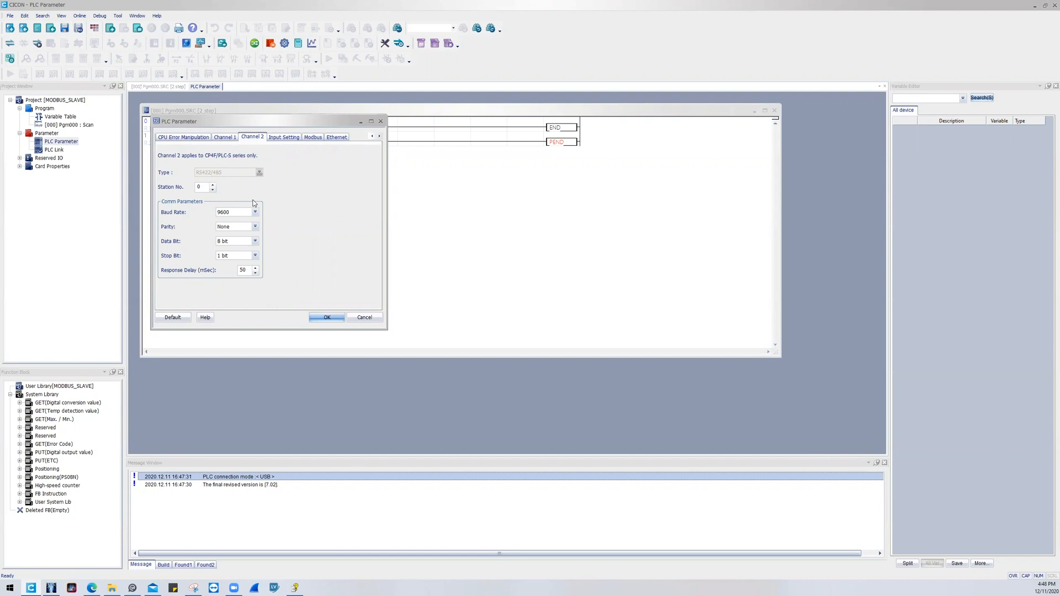
mouse_move(224, 296)
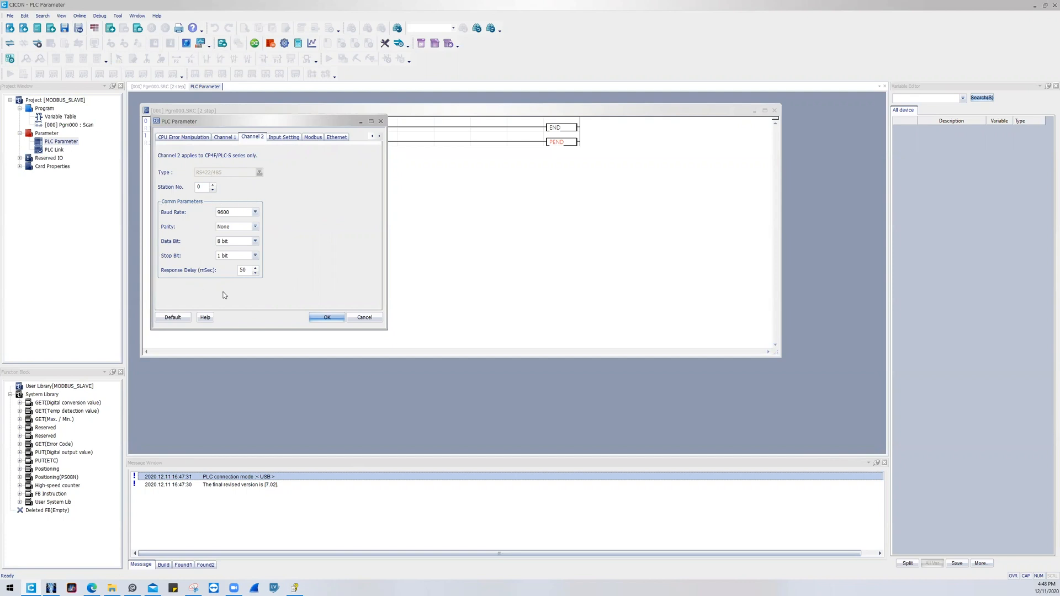
mouse_move(314, 150)
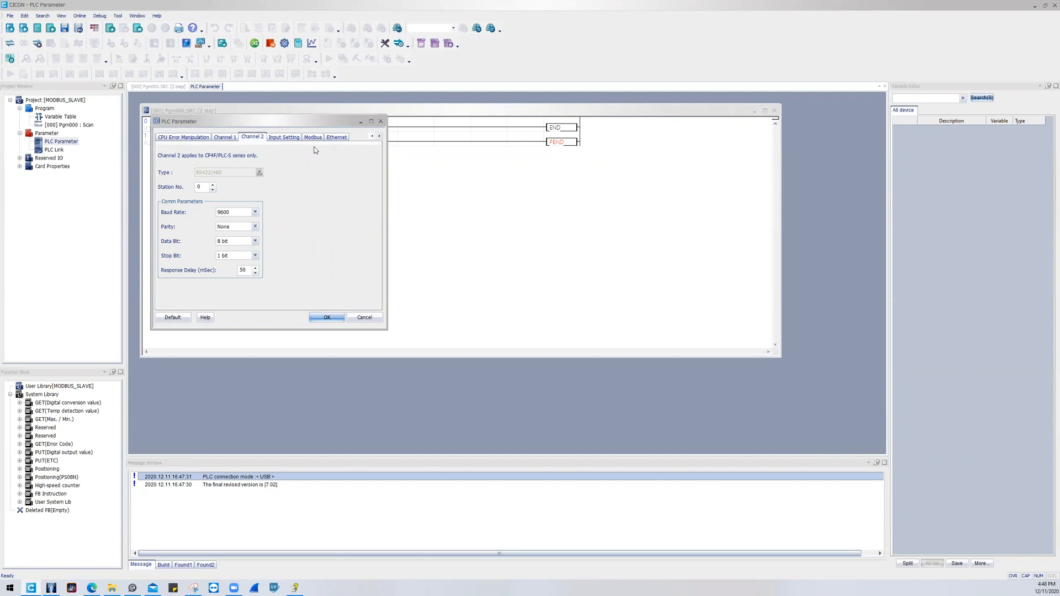
click(336, 136)
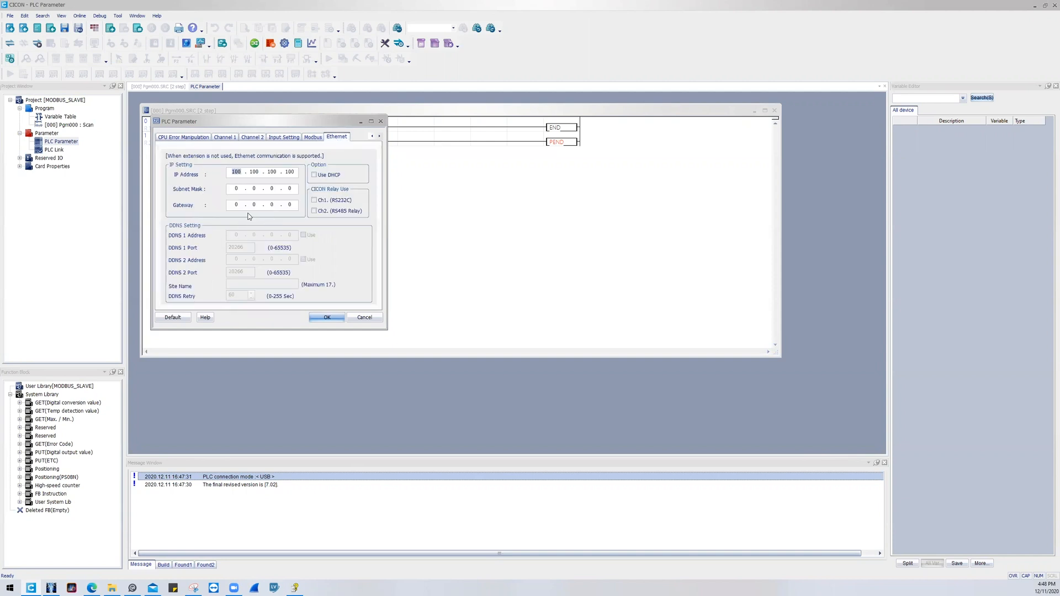
mouse_move(295, 215)
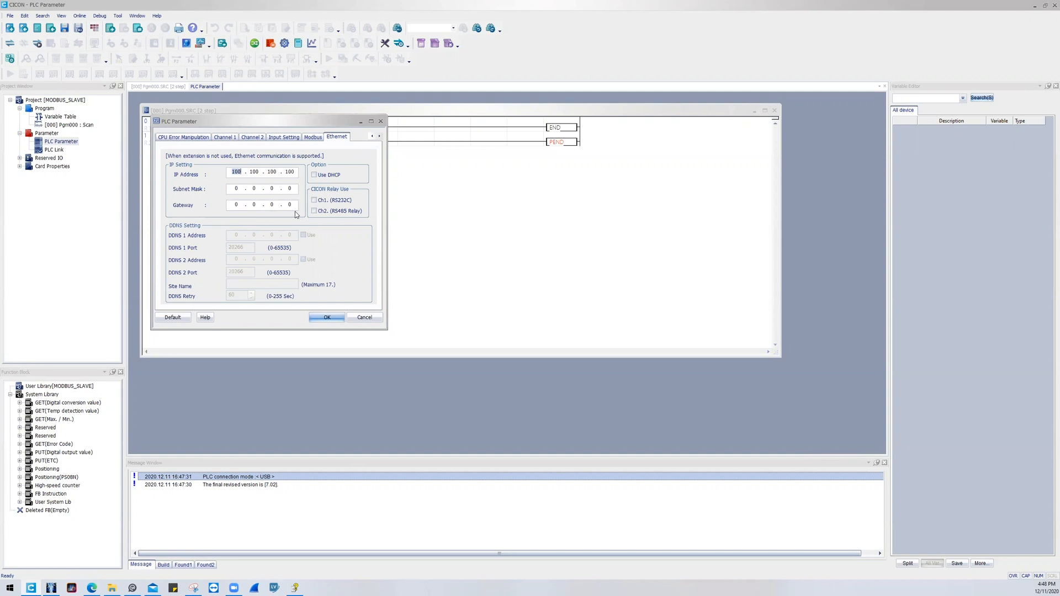
Review Modbus slave settings: coil Y0000, input X0000, holding D0000, input register M0000, station 1.
click(312, 137)
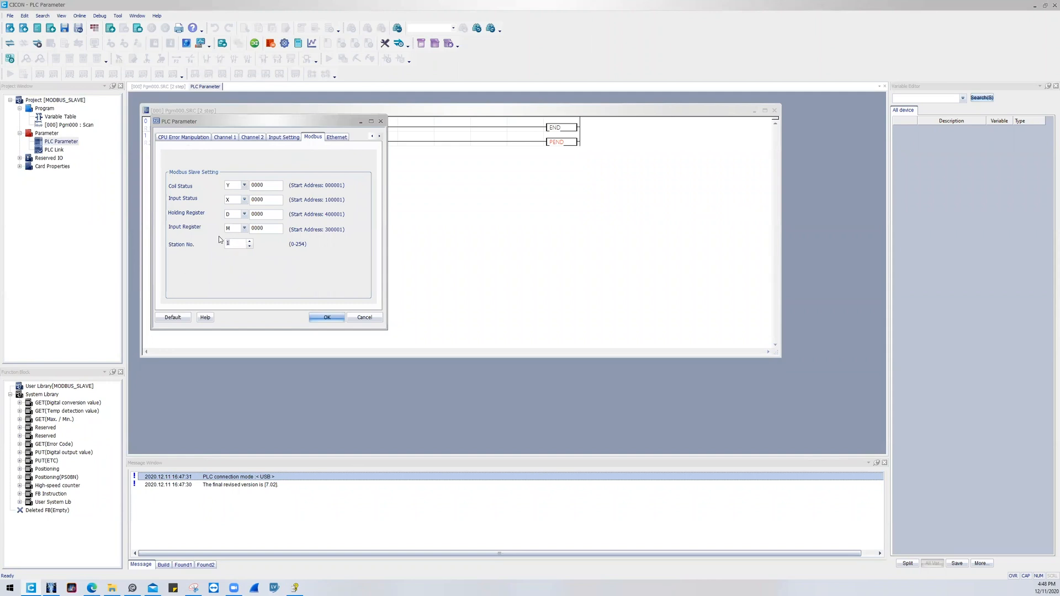
mouse_move(237, 198)
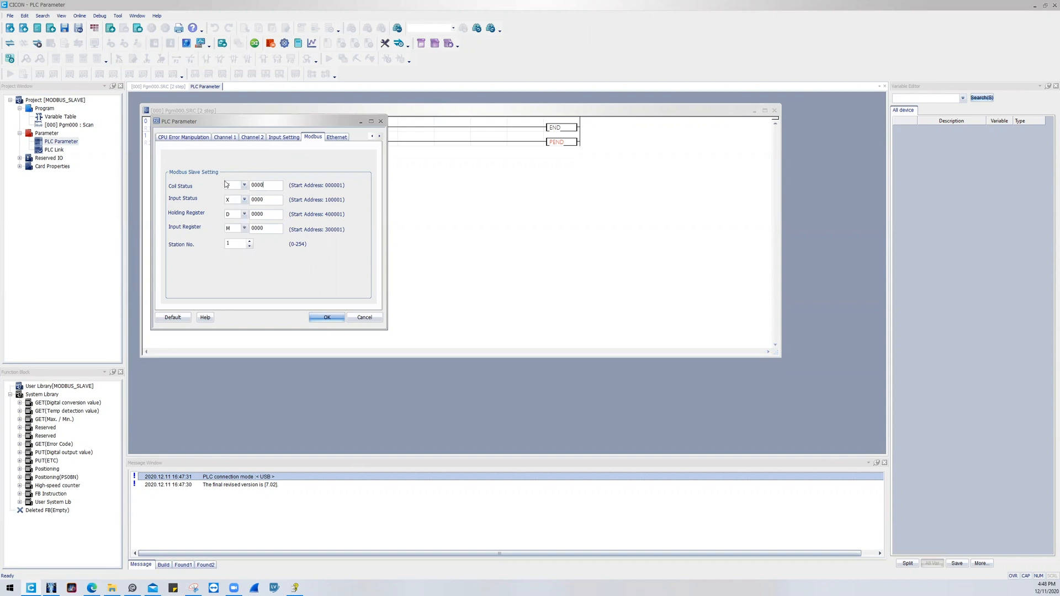
click(234, 185)
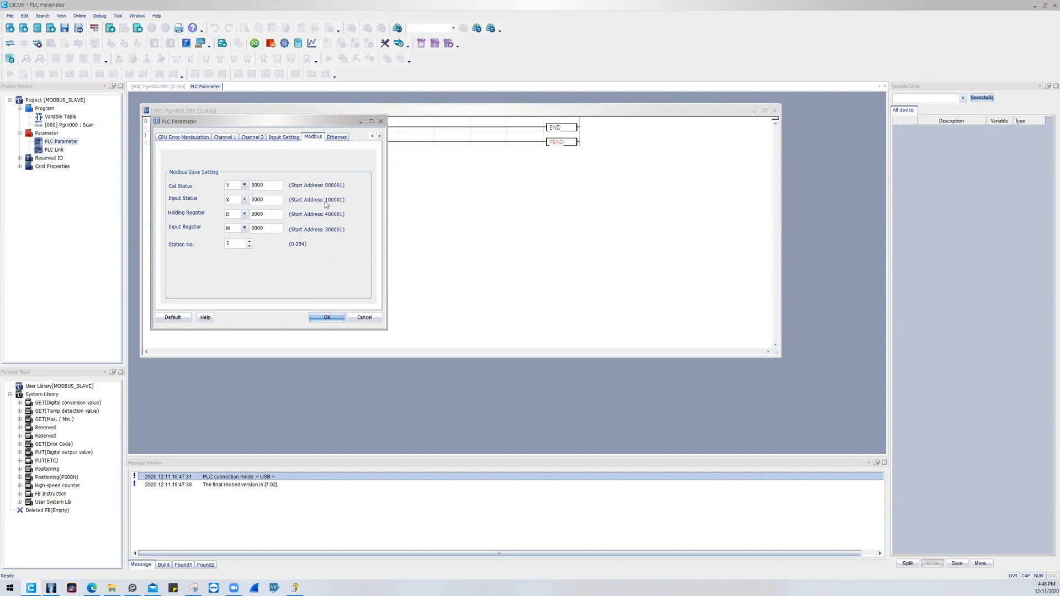
mouse_move(277, 213)
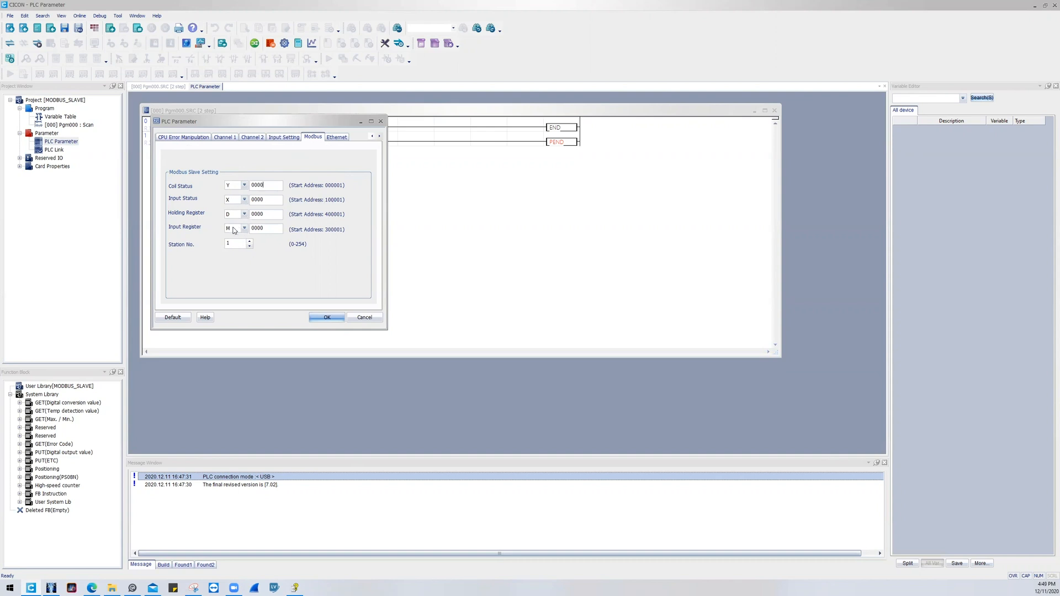
mouse_move(332, 236)
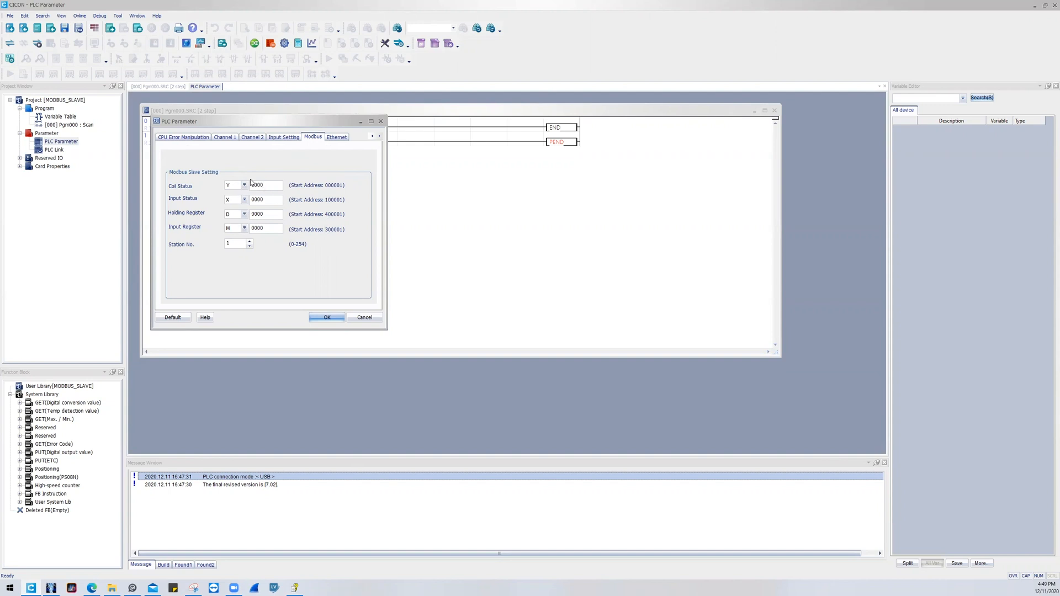
mouse_move(285, 186)
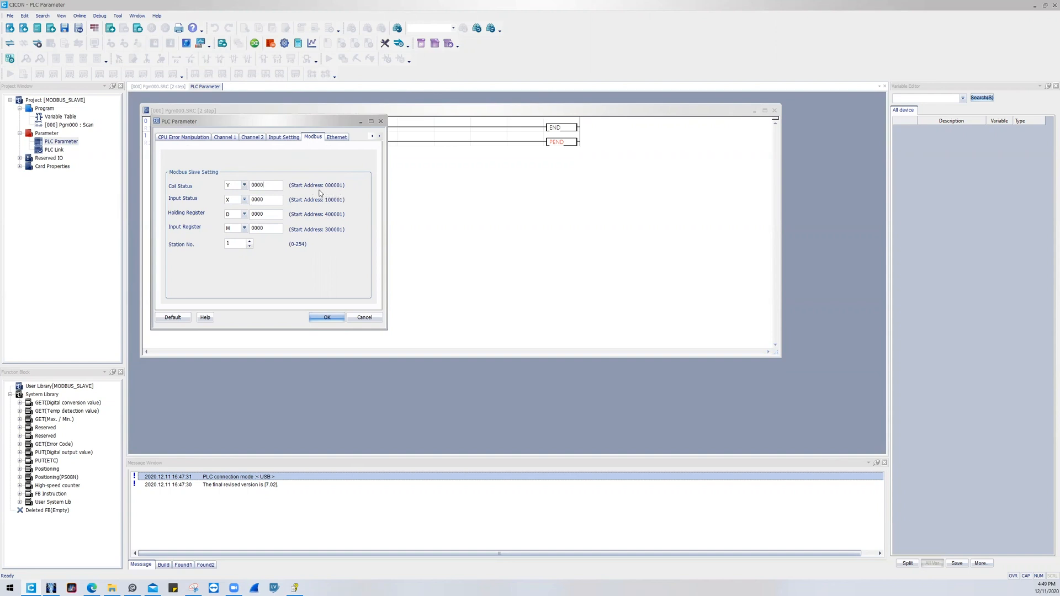
mouse_move(275, 208)
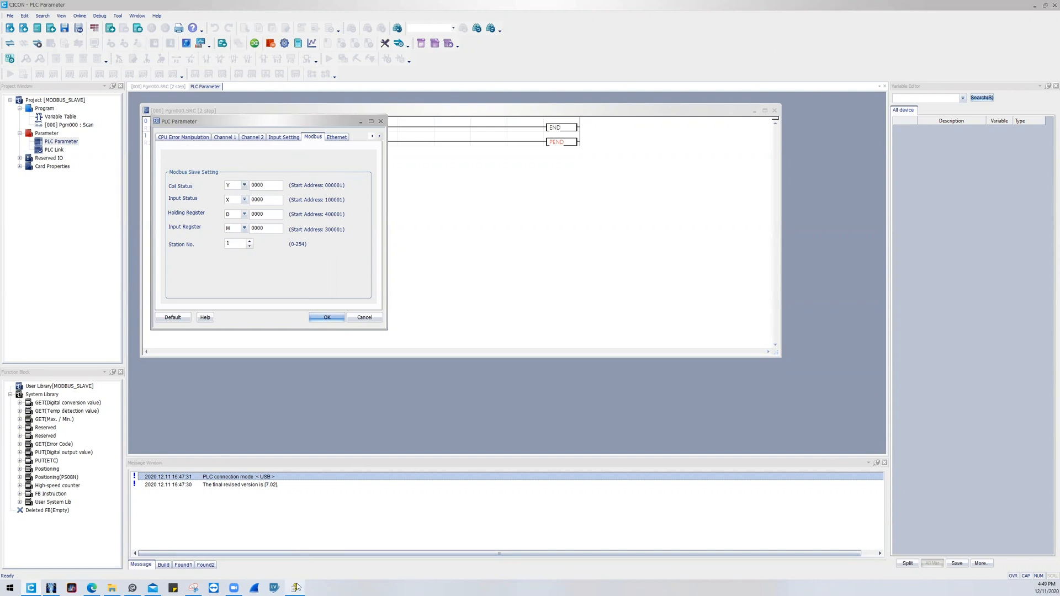
Open the MODBUS Protocol Service help topic and scroll its Modbus Address Map.
click(204, 317)
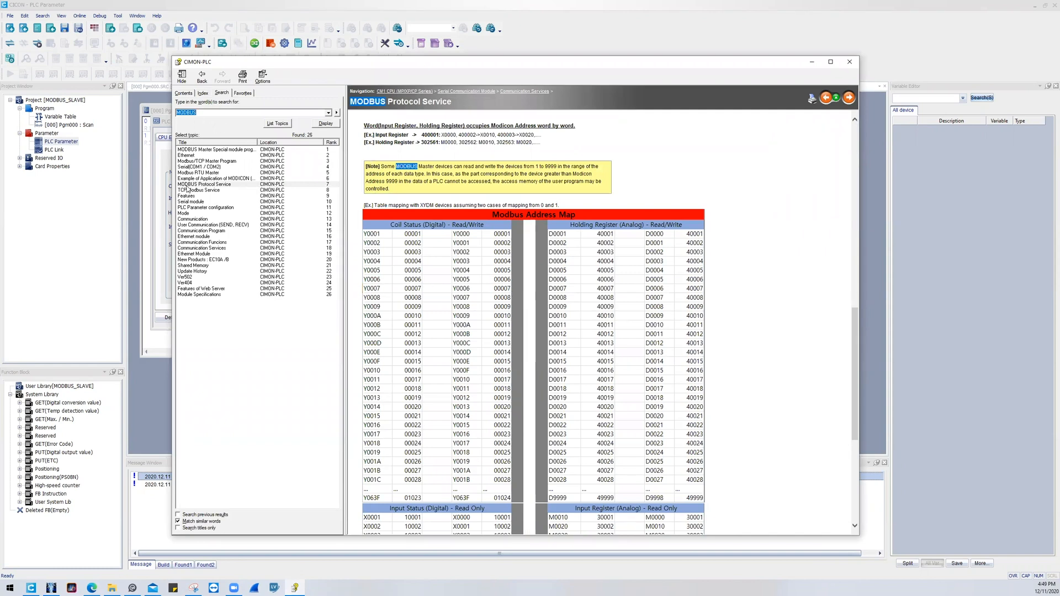
mouse_move(507, 197)
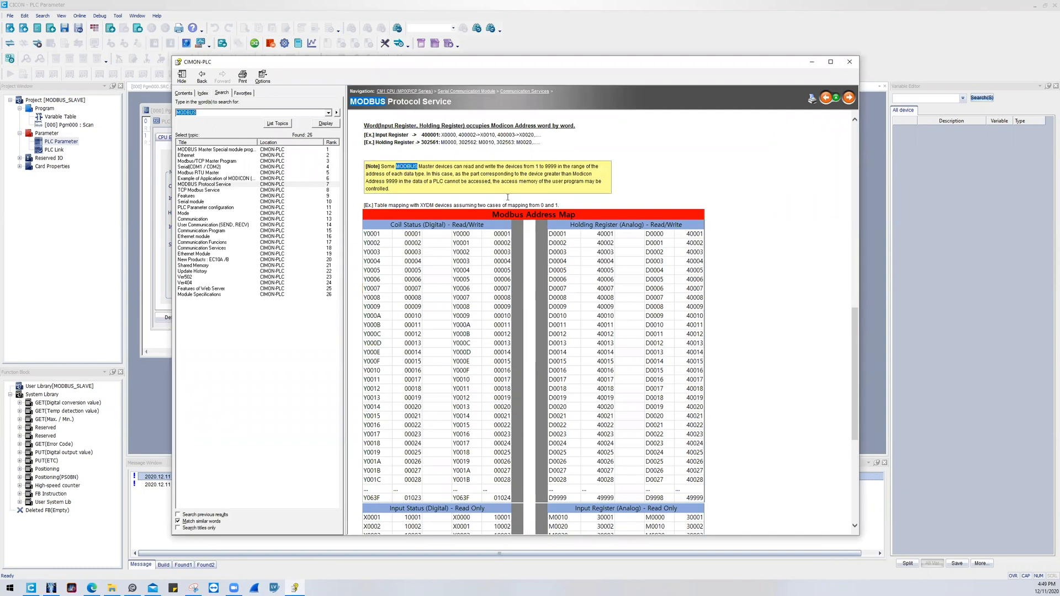
scroll(down, 3)
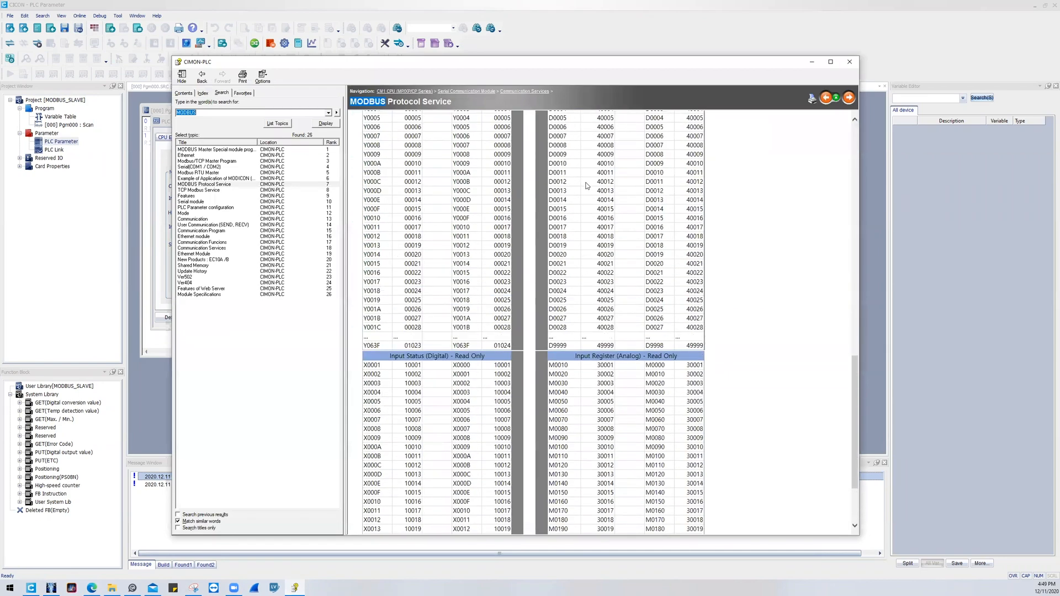
scroll(up, 3)
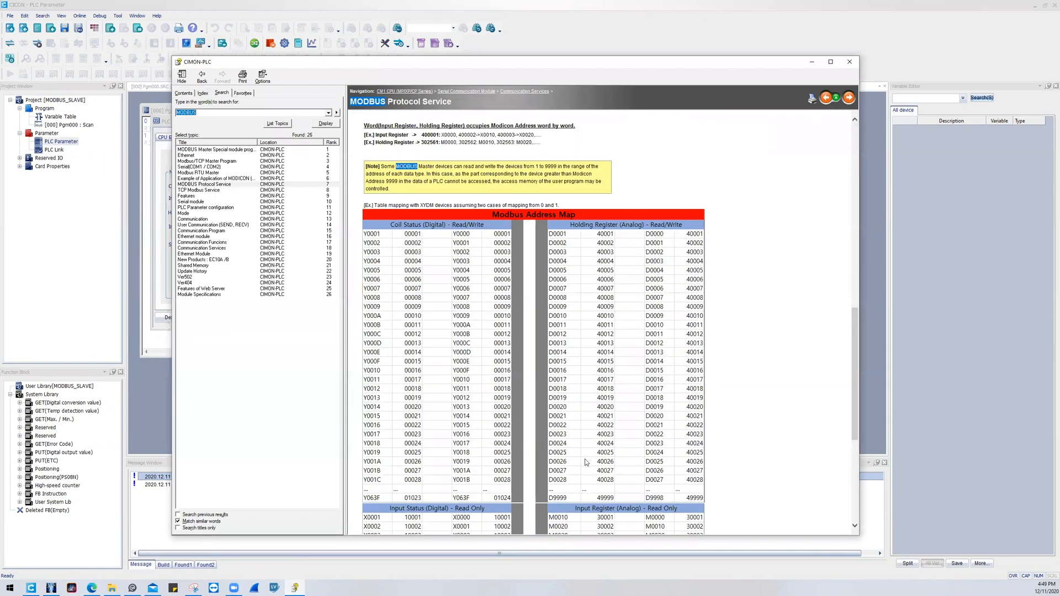
mouse_move(481, 259)
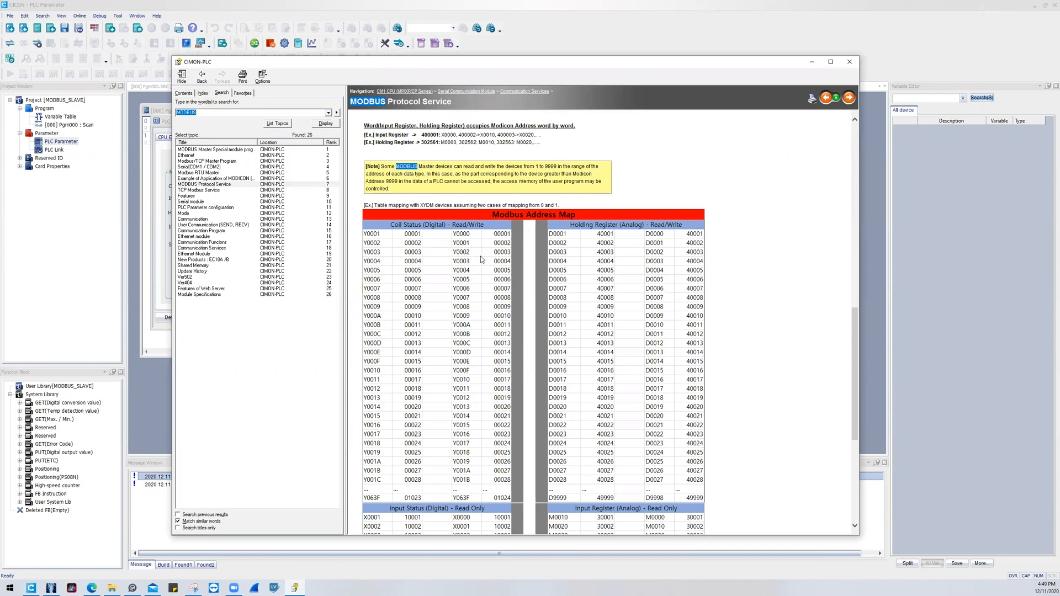
mouse_move(474, 317)
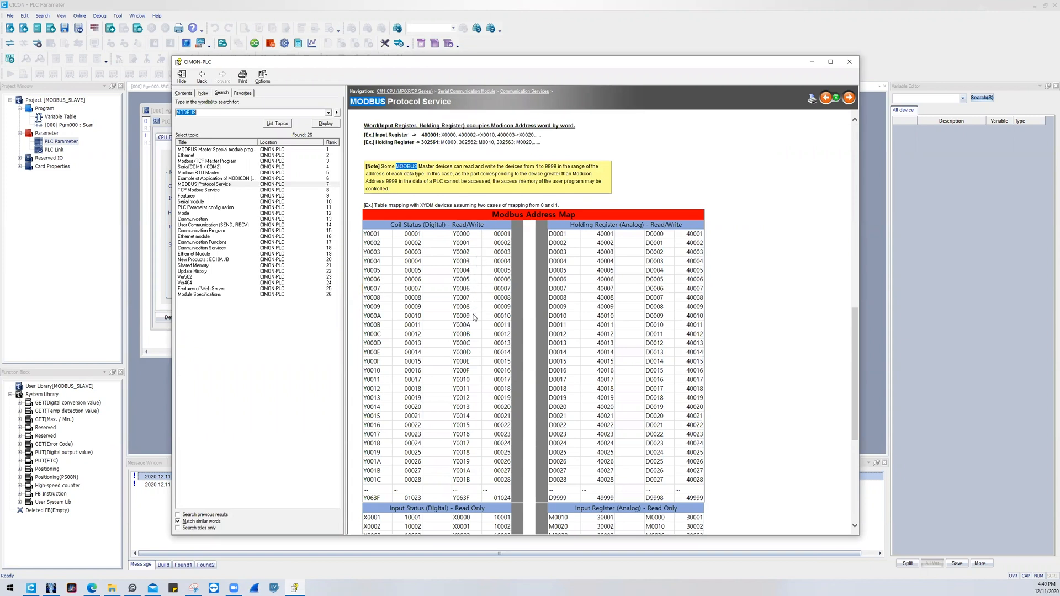
mouse_move(479, 384)
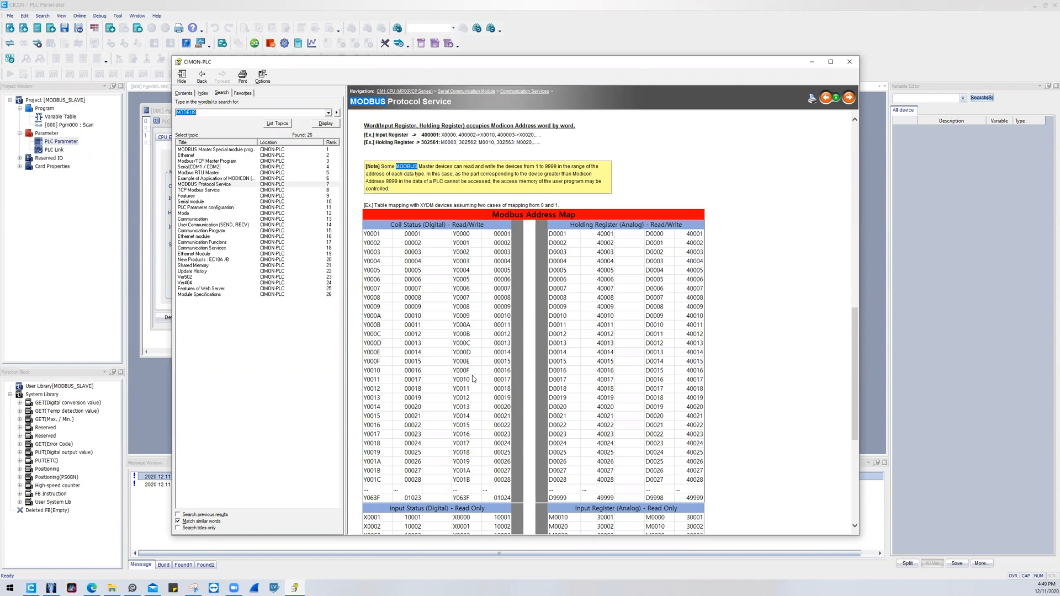
mouse_move(476, 381)
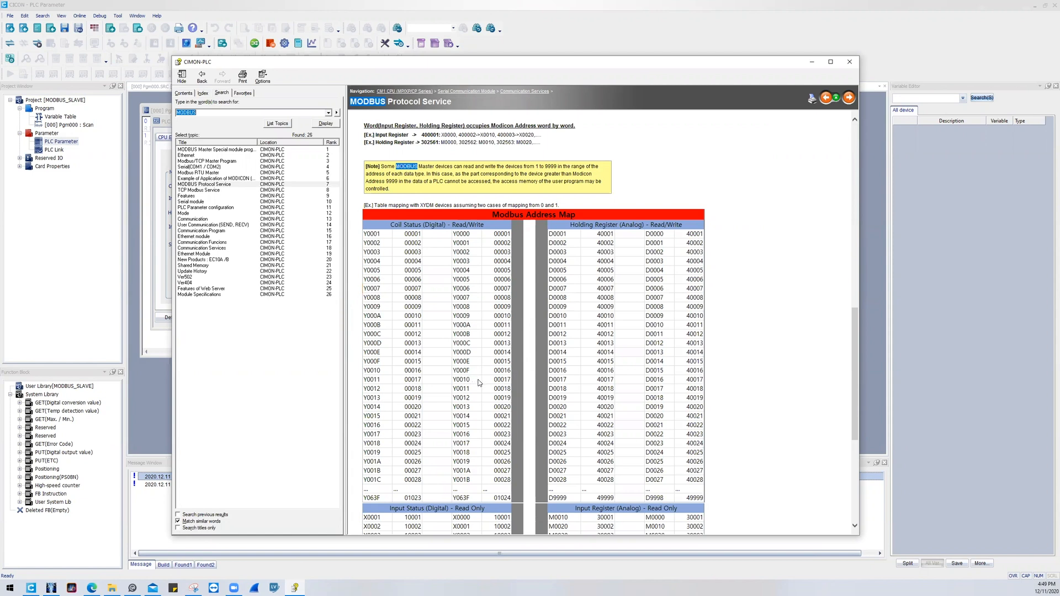
mouse_move(469, 271)
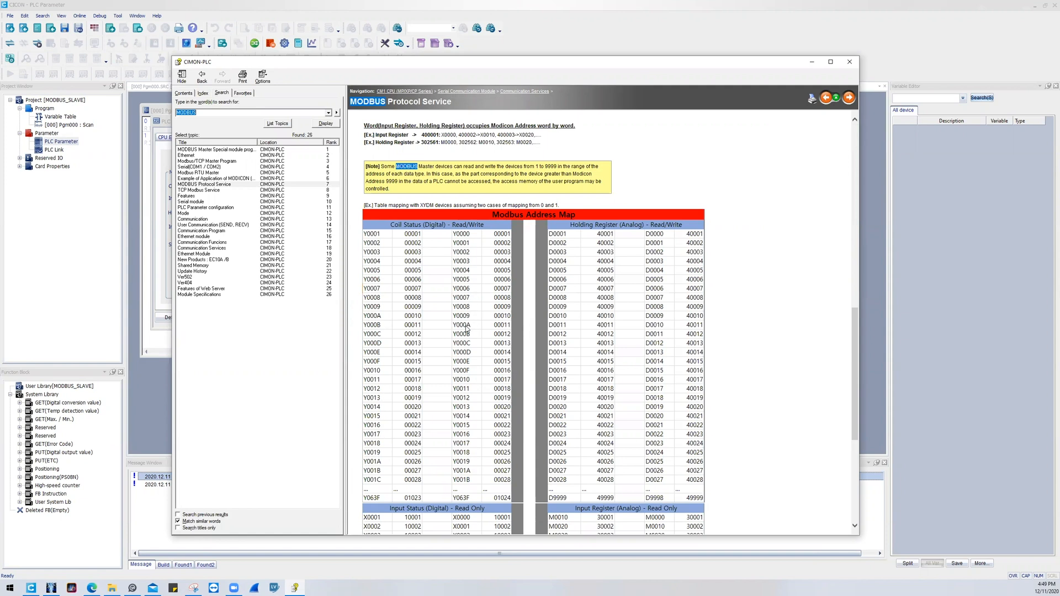
mouse_move(475, 325)
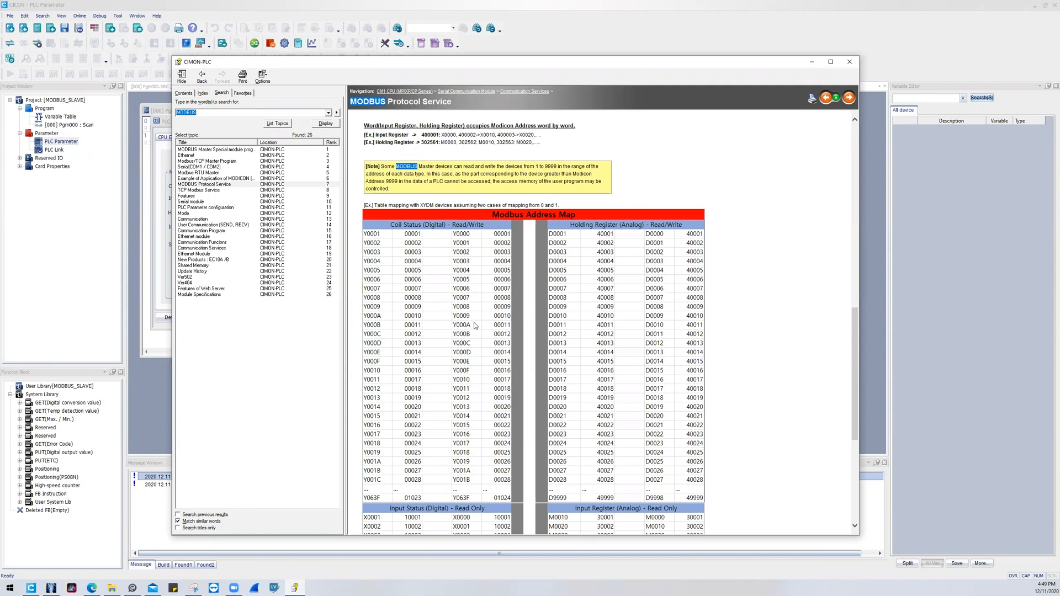
mouse_move(471, 365)
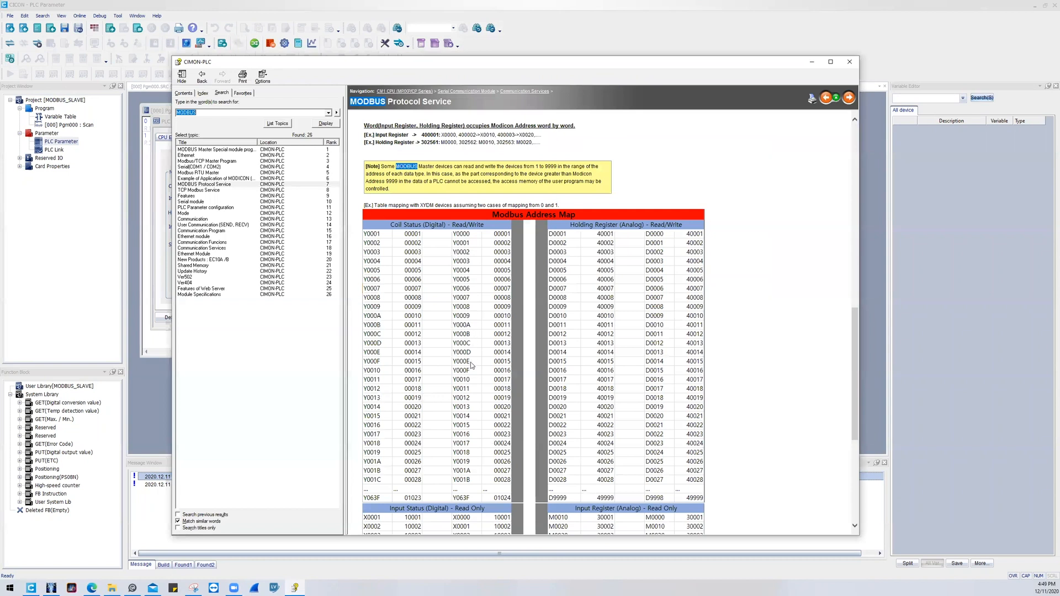
mouse_move(471, 375)
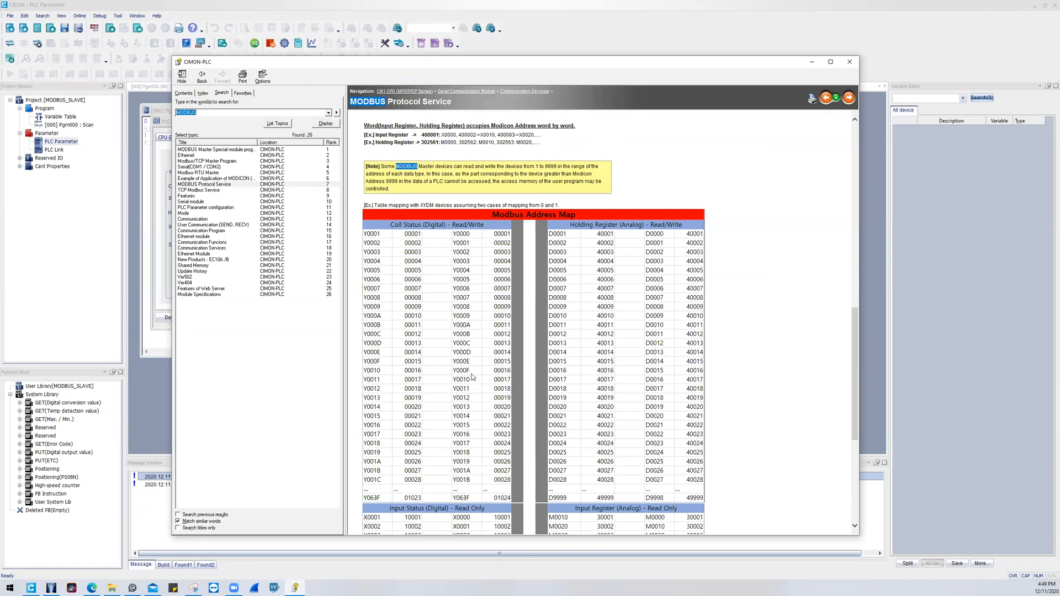
mouse_move(476, 380)
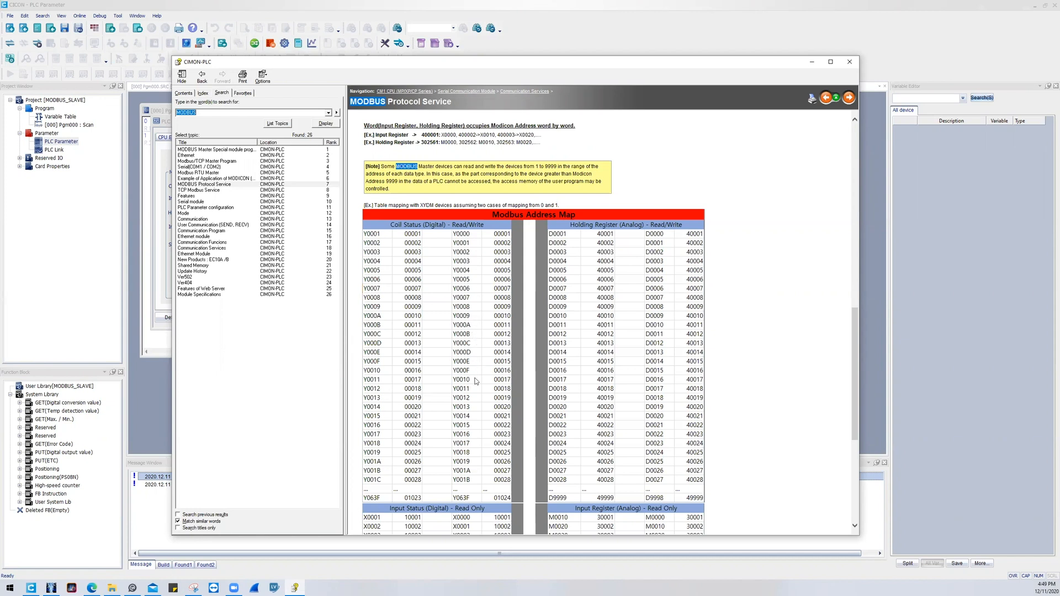
mouse_move(488, 398)
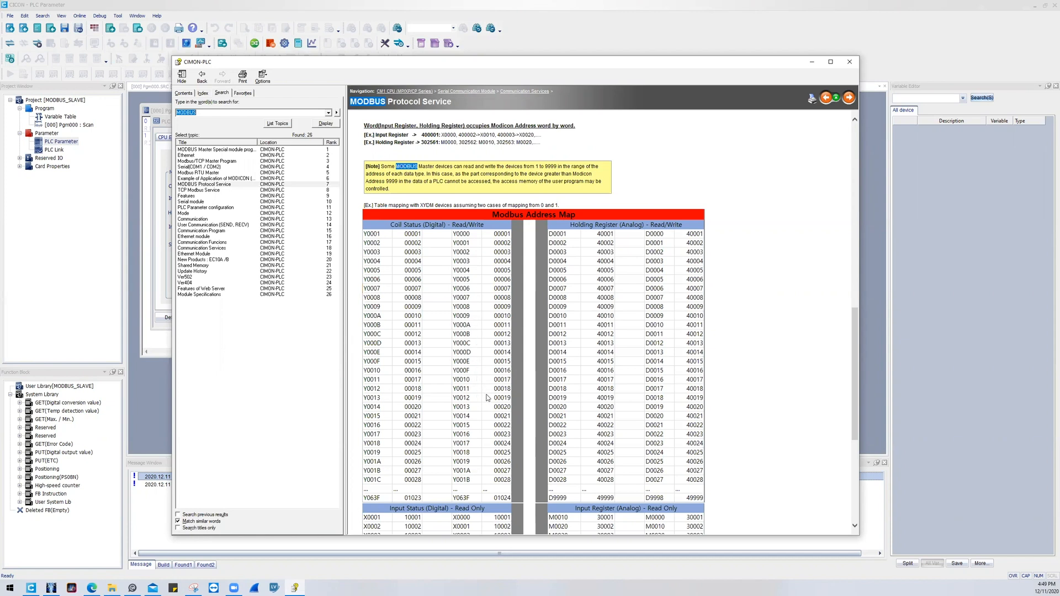
mouse_move(479, 377)
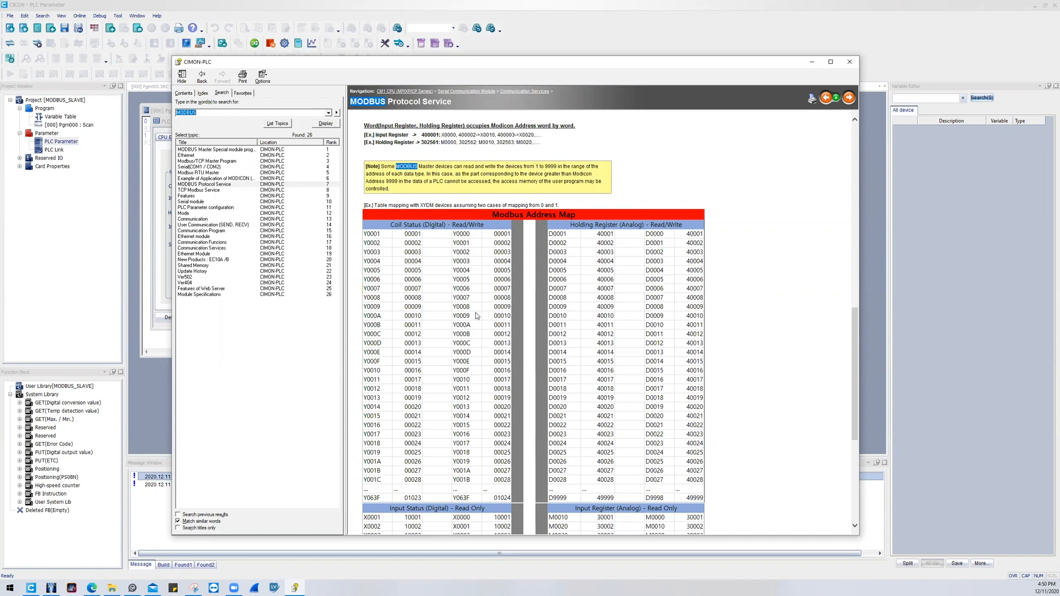
mouse_move(472, 416)
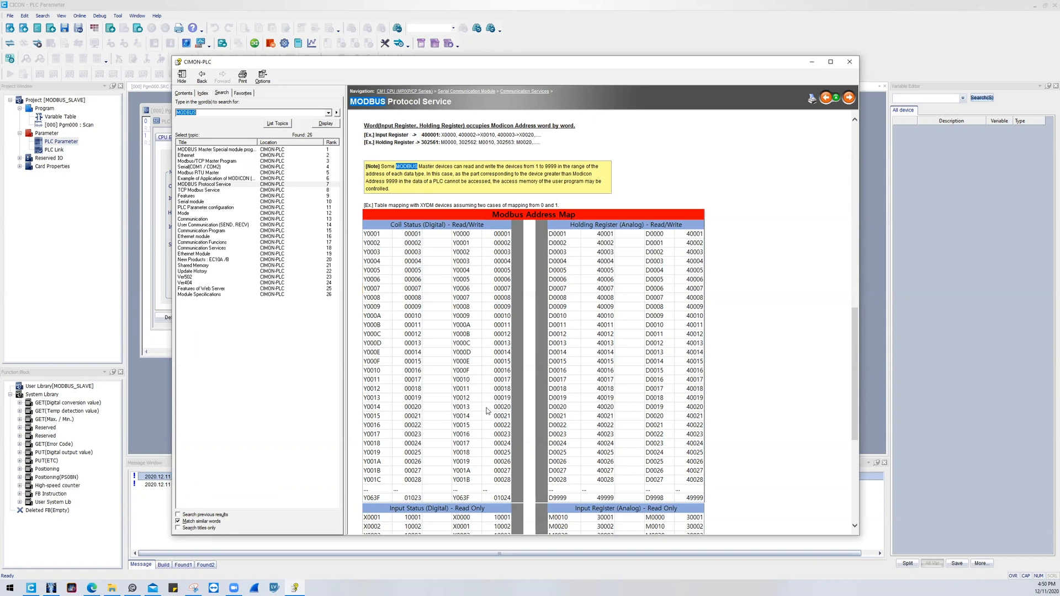
mouse_move(471, 379)
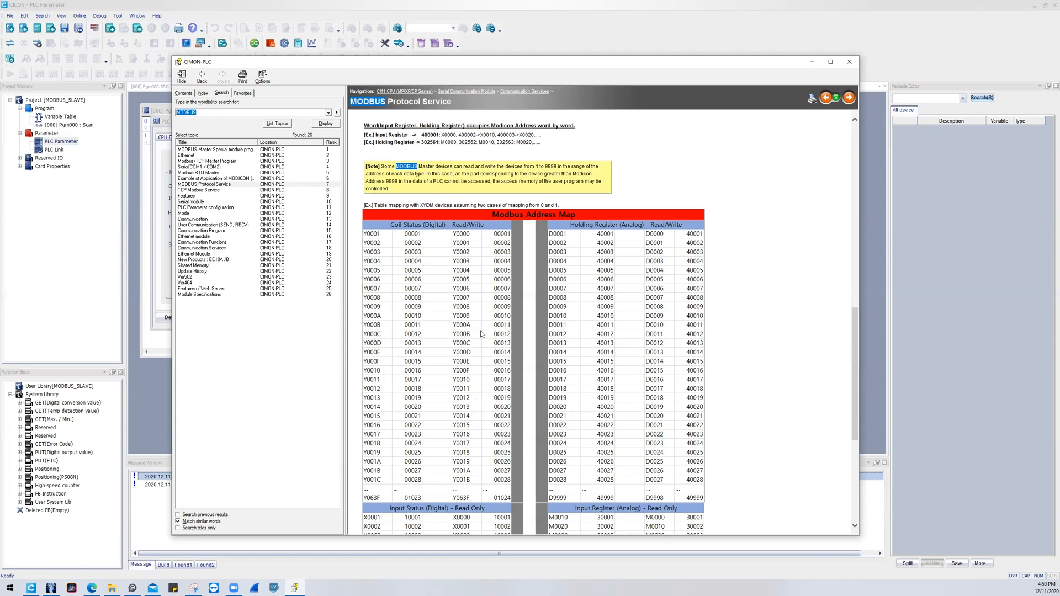
Scroll to the note on Modicon addresses 1–9999 and the Coil Status and Holding Register tables.
scroll(down, 3)
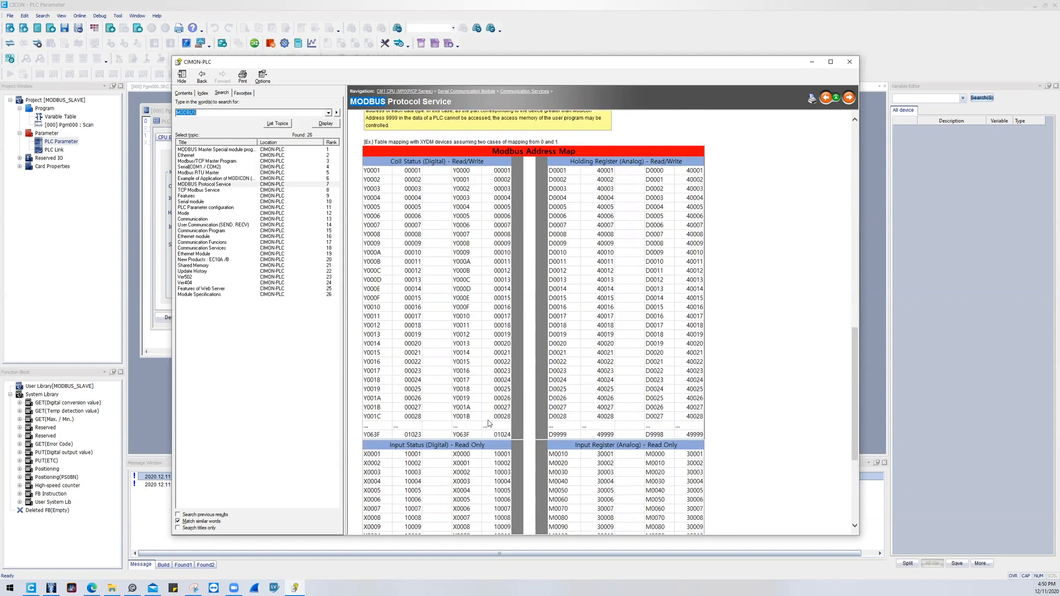
scroll(down, 3)
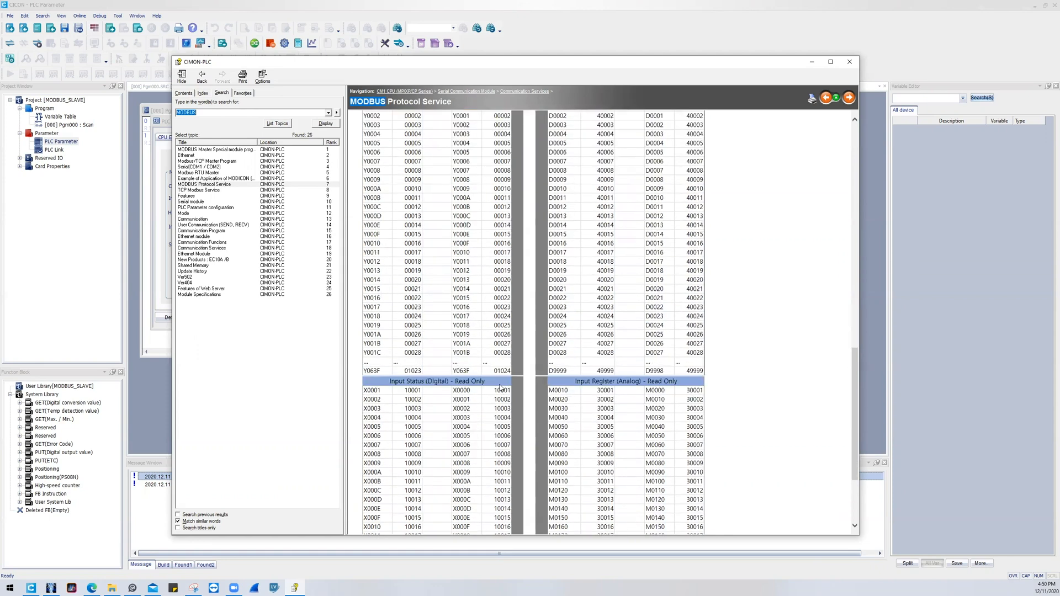
scroll(up, 3)
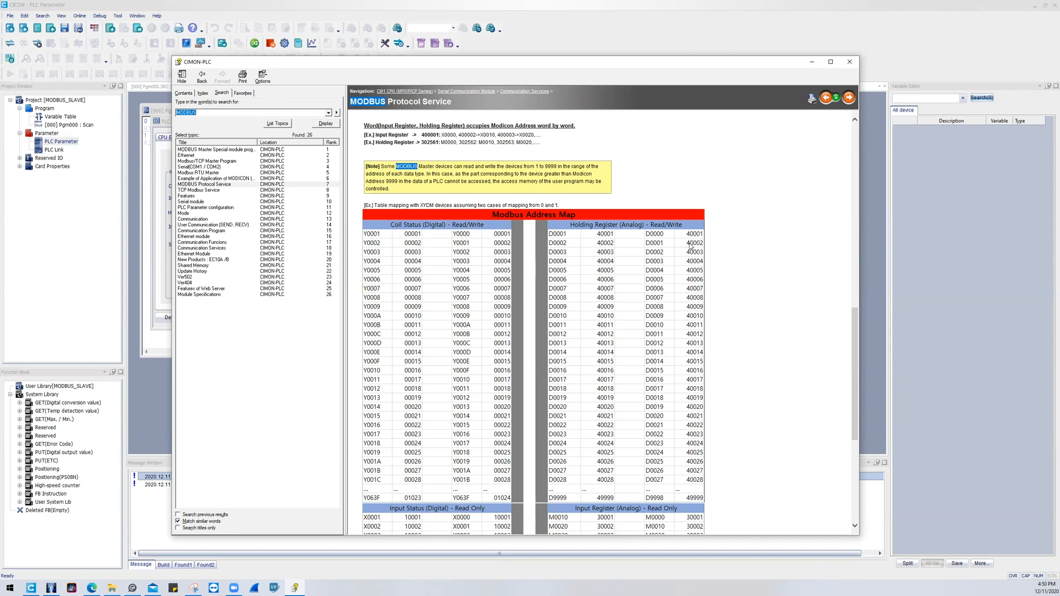
scroll(down, 3)
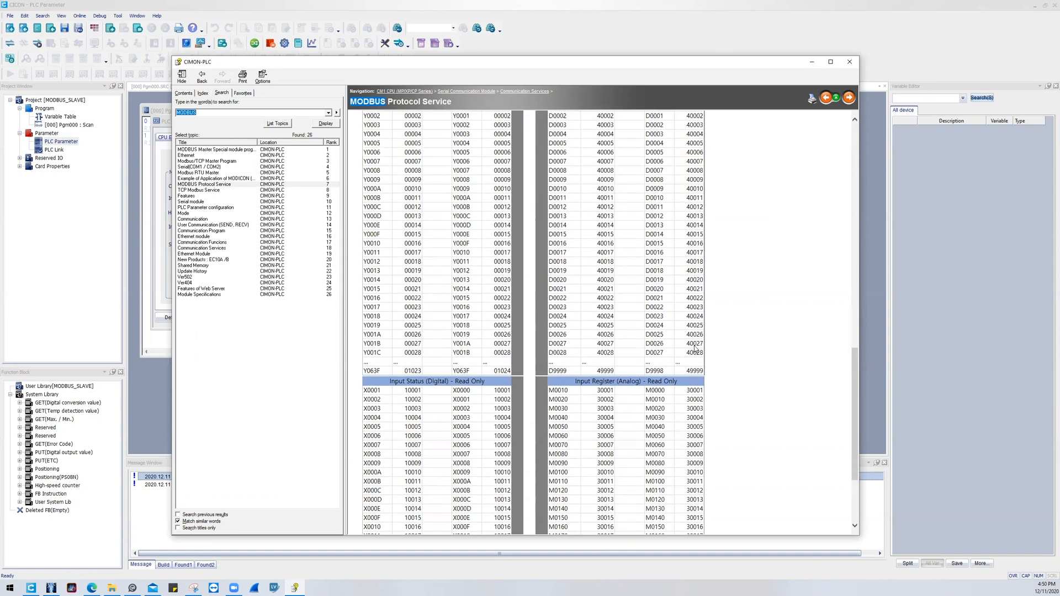
scroll(up, 3)
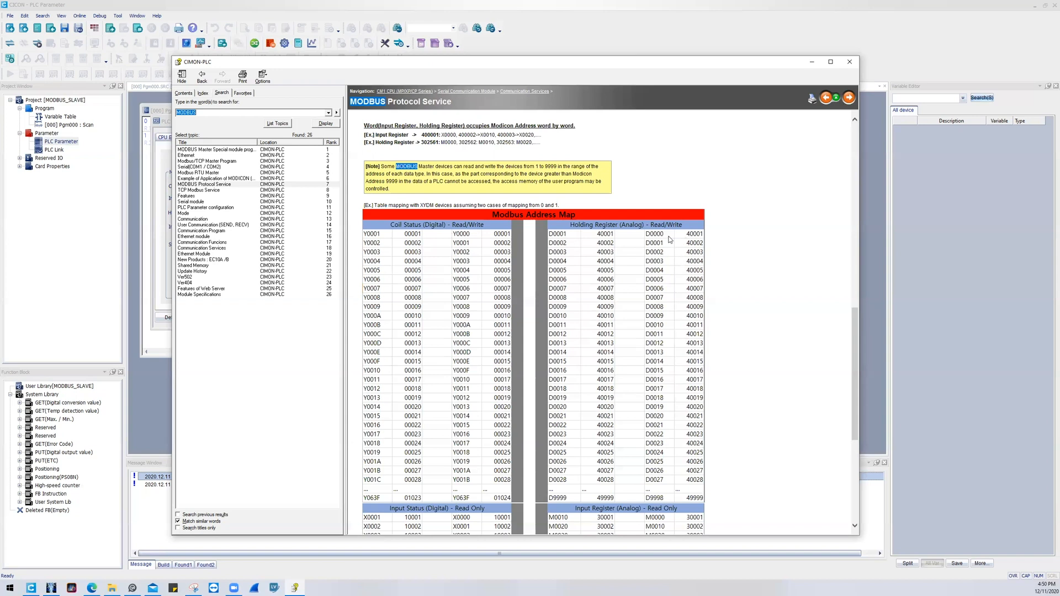
mouse_move(659, 279)
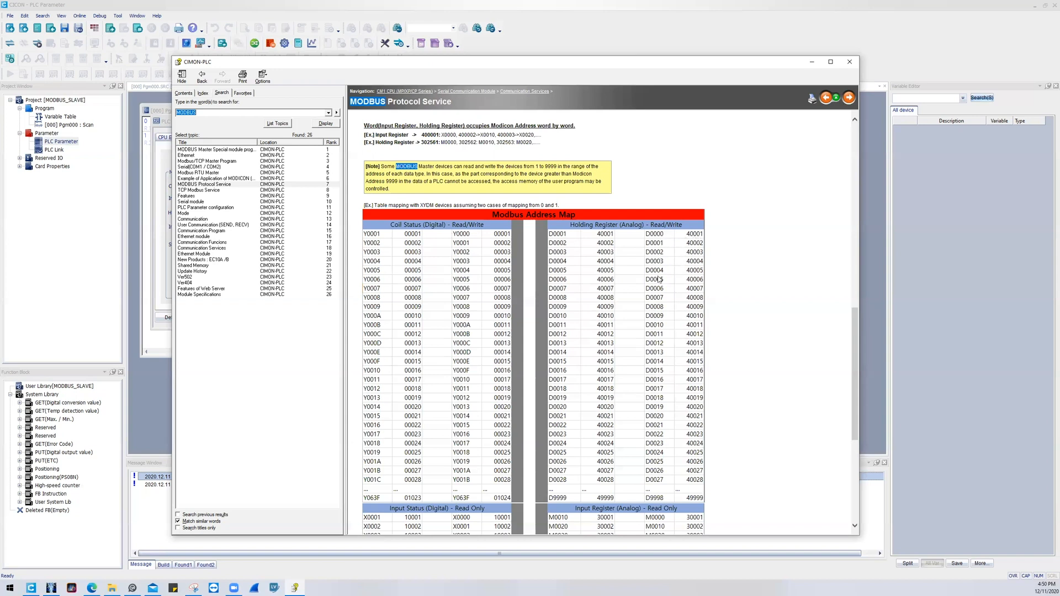
mouse_move(681, 493)
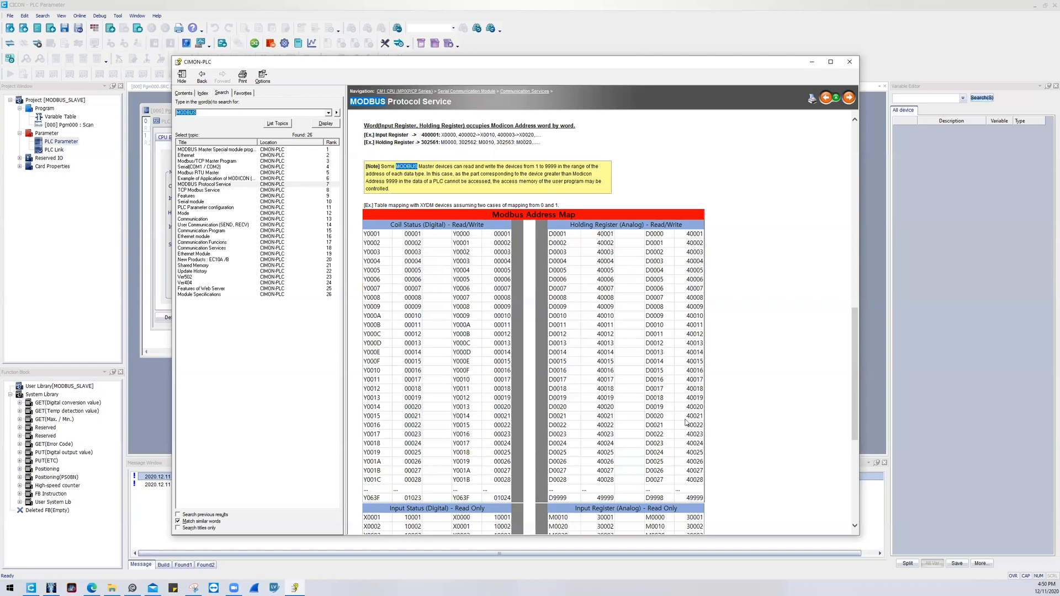
Scroll down to the Input Status table and the Input Register table mapping M to 30001–30512.
scroll(down, 3)
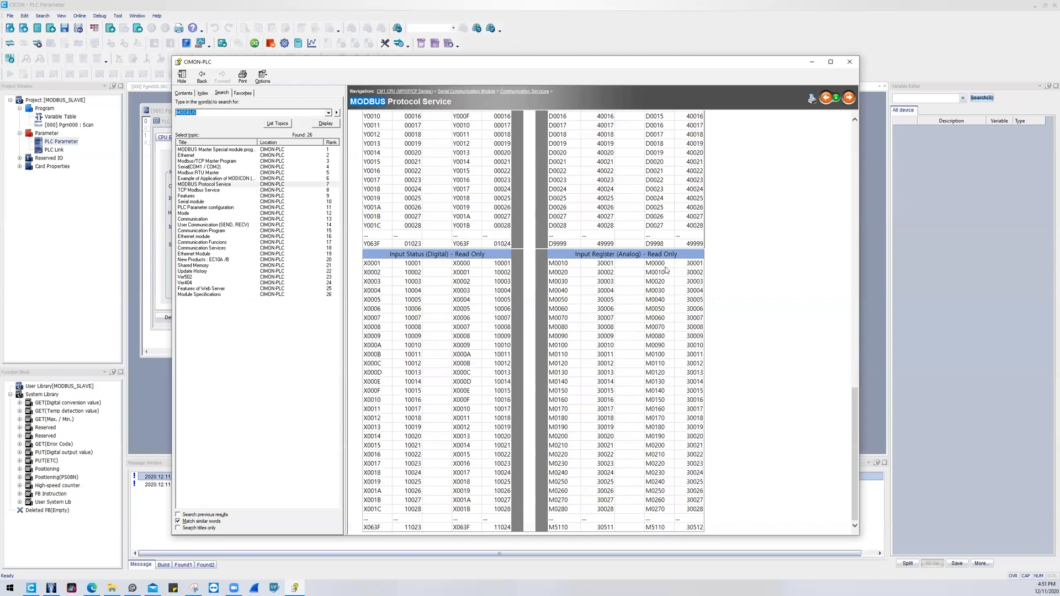
mouse_move(671, 281)
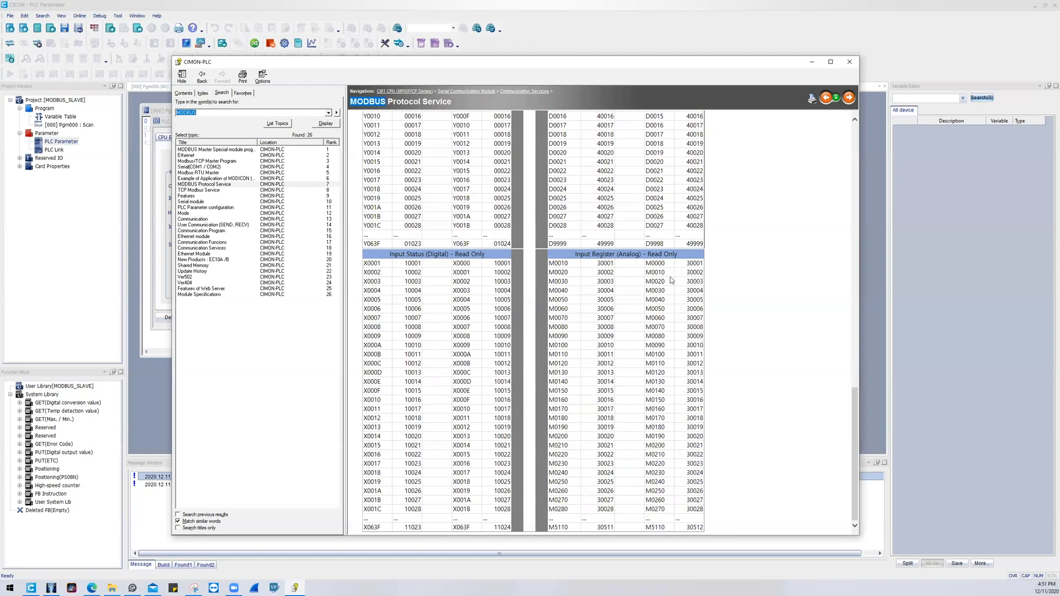
mouse_move(664, 318)
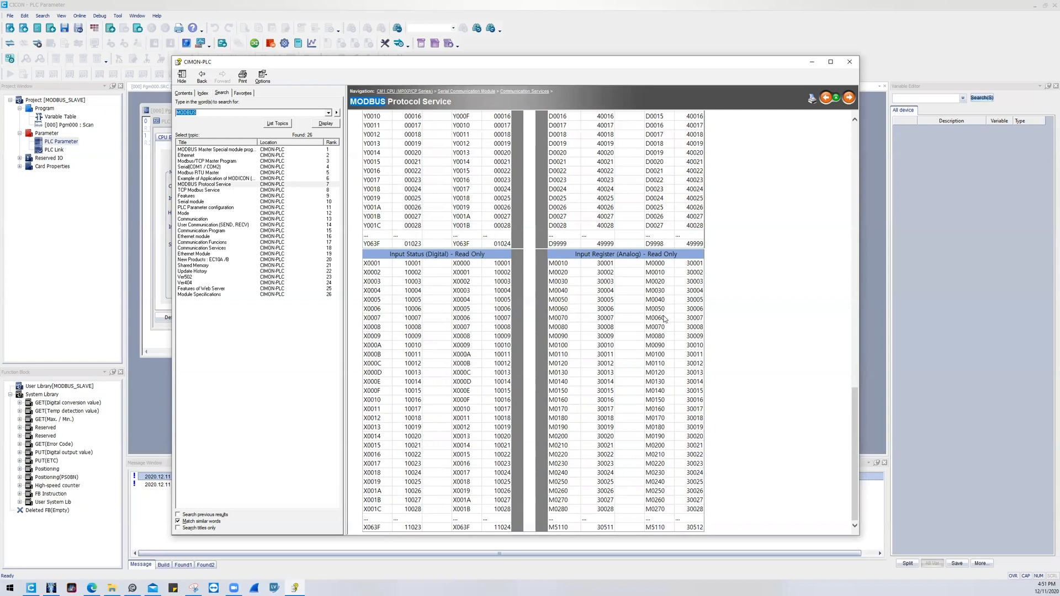
mouse_move(664, 330)
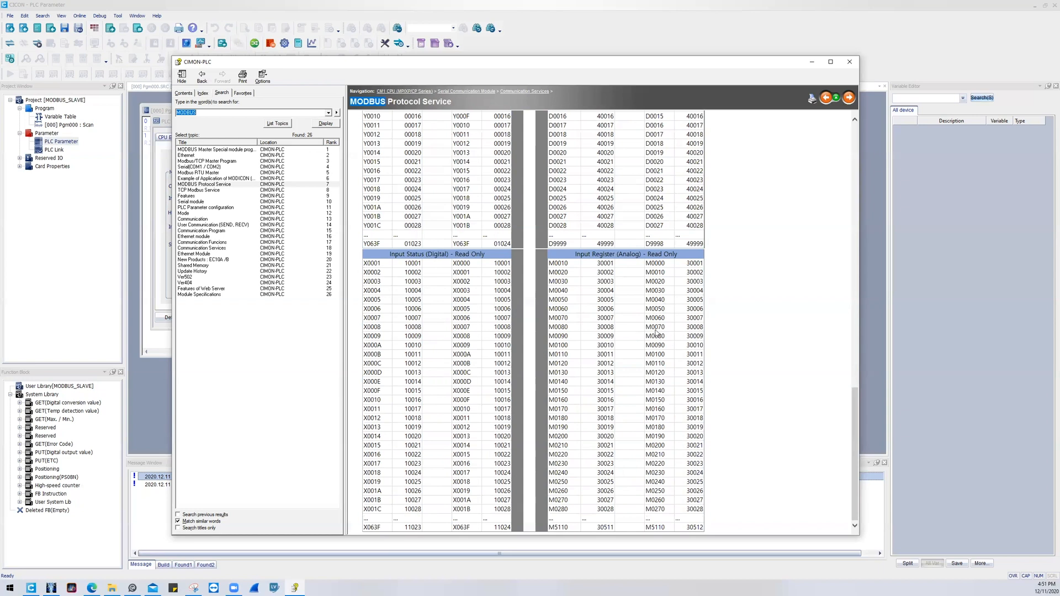
mouse_move(668, 332)
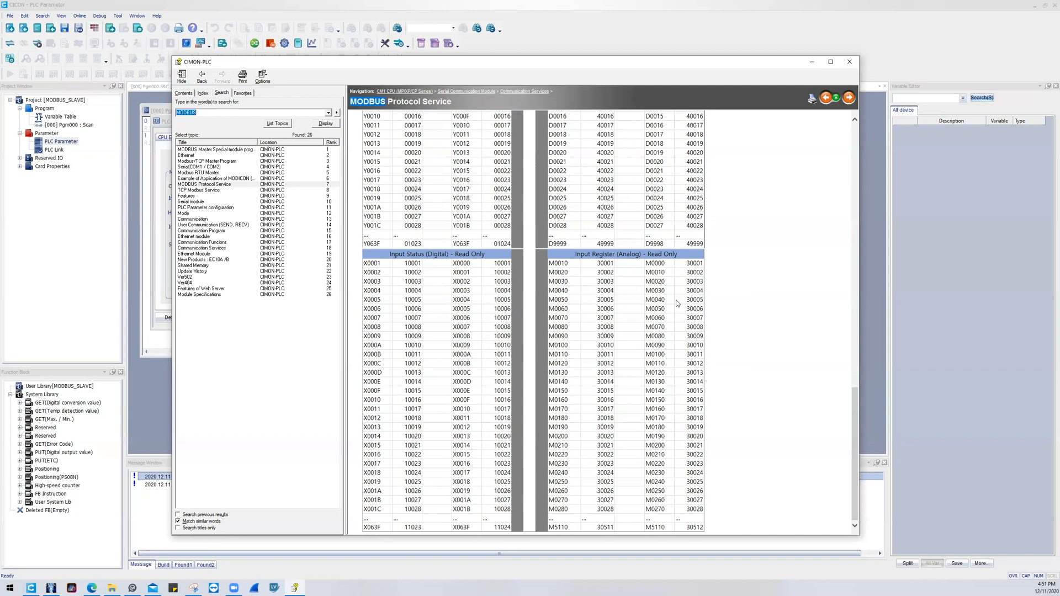
mouse_move(678, 374)
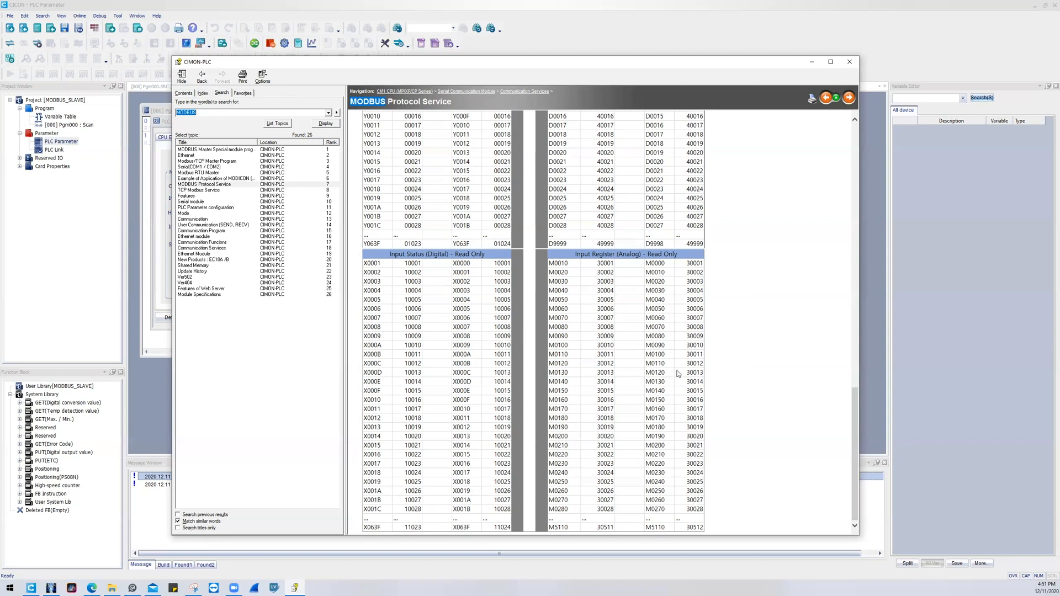
mouse_move(671, 382)
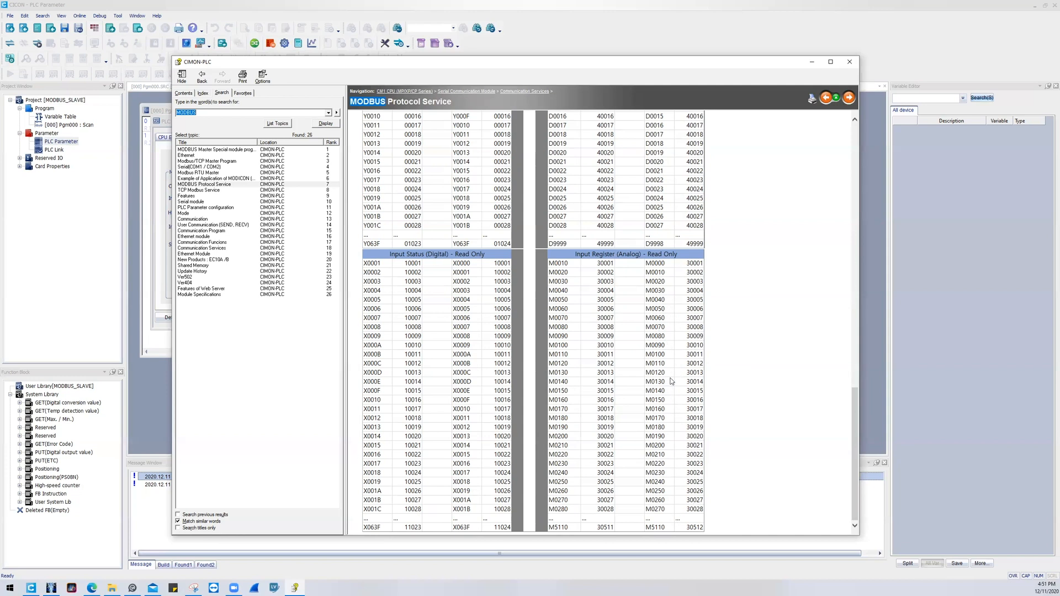
mouse_move(670, 382)
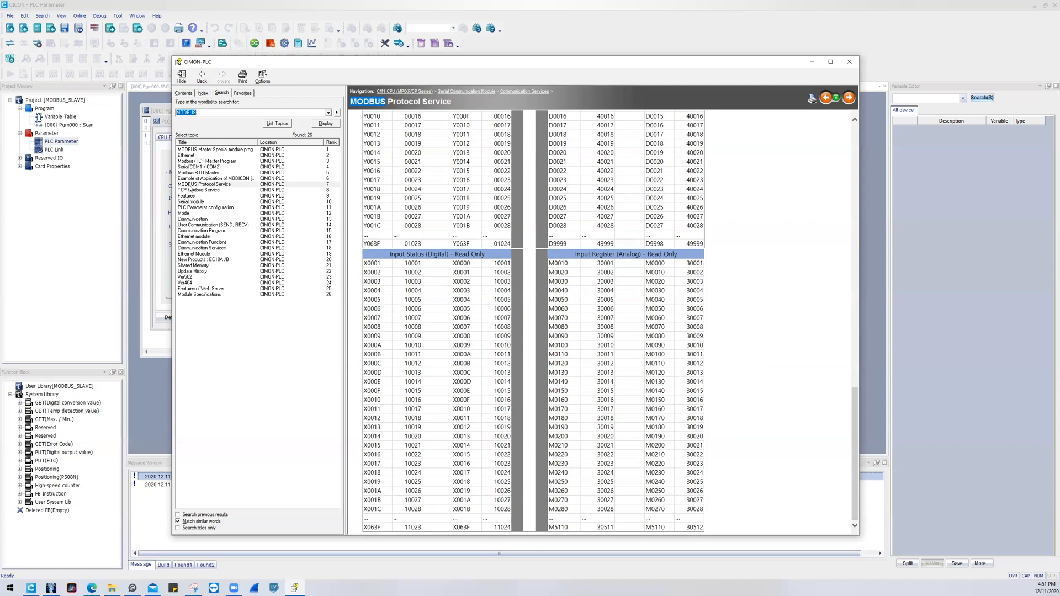
mouse_move(669, 280)
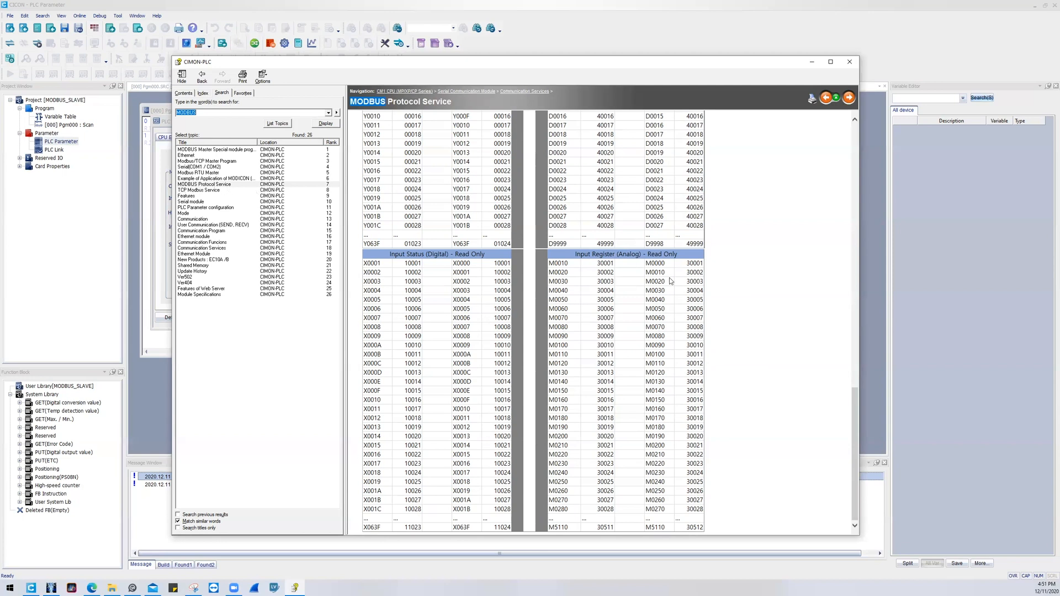
mouse_move(671, 280)
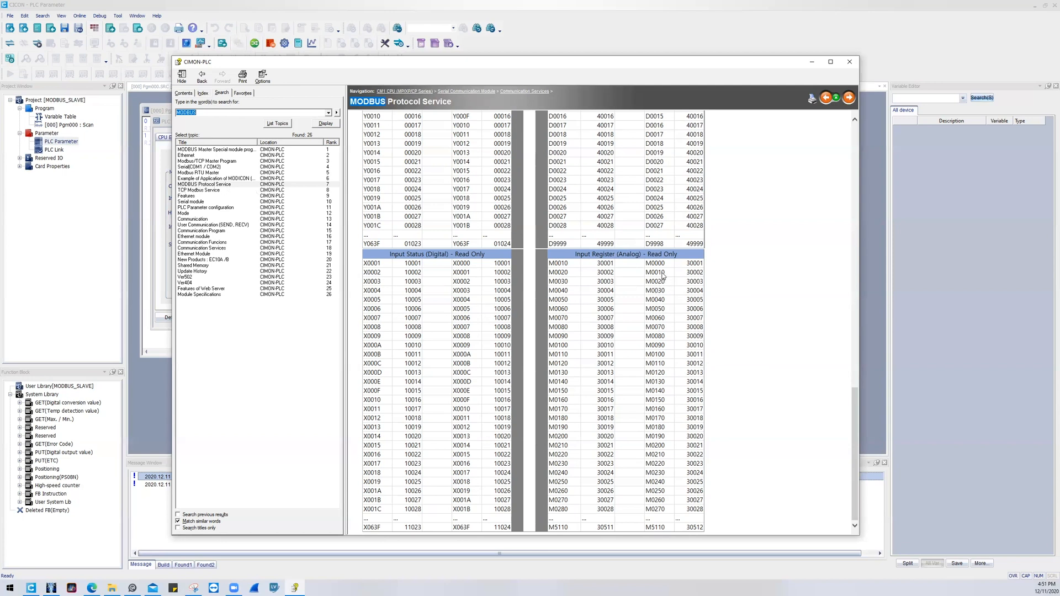
scroll(up, 3)
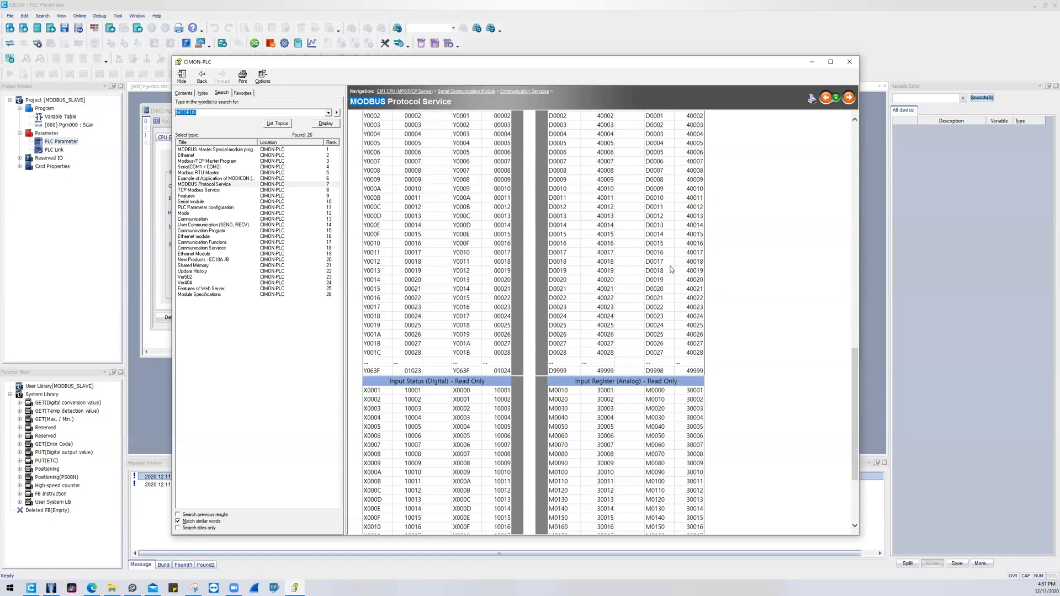
scroll(up, 3)
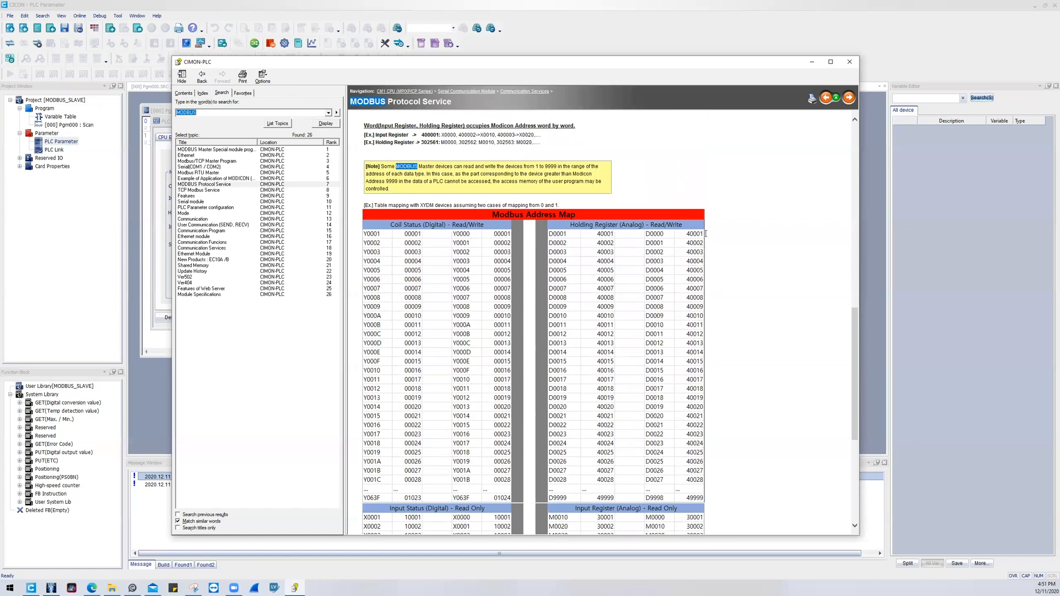
mouse_move(708, 249)
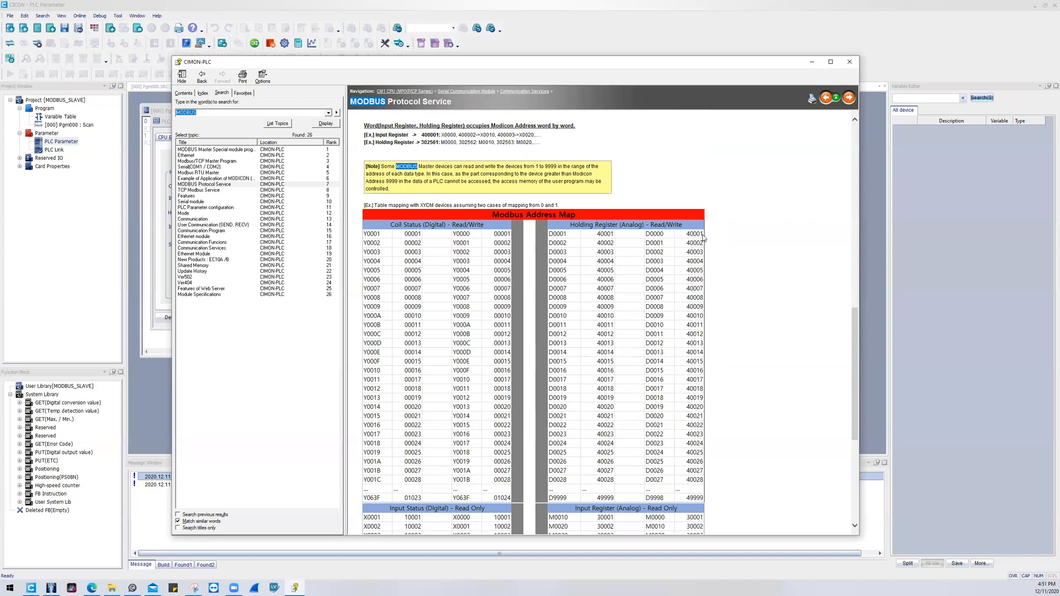
mouse_move(670, 241)
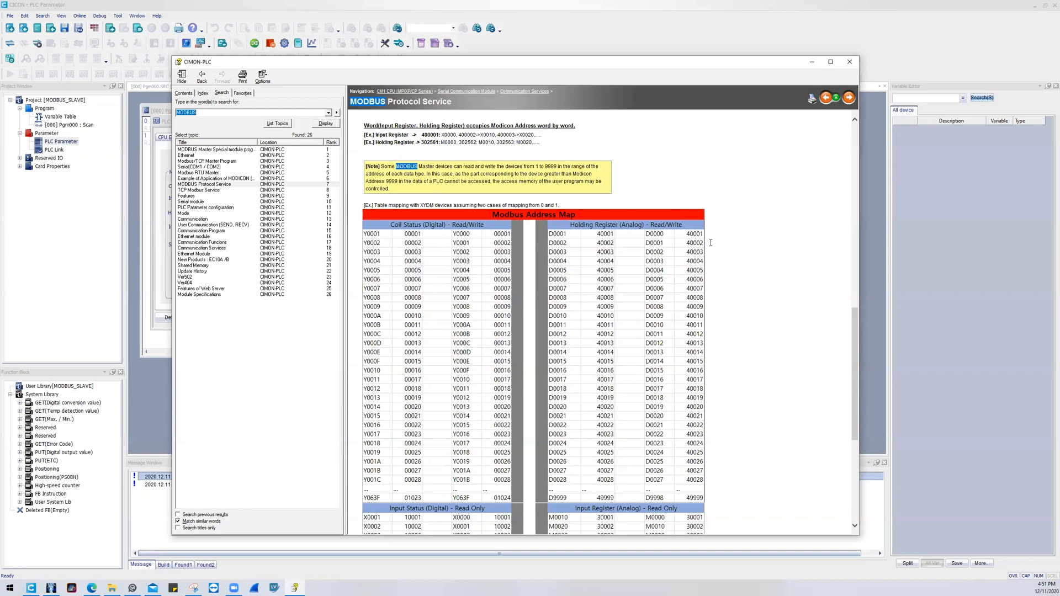
mouse_move(650, 245)
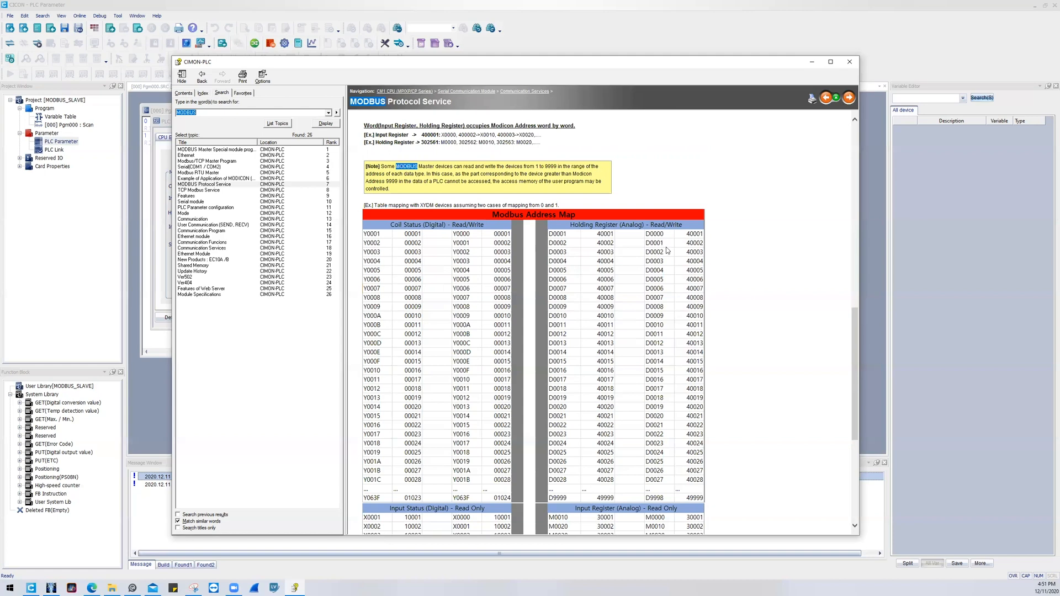
scroll(down, 3)
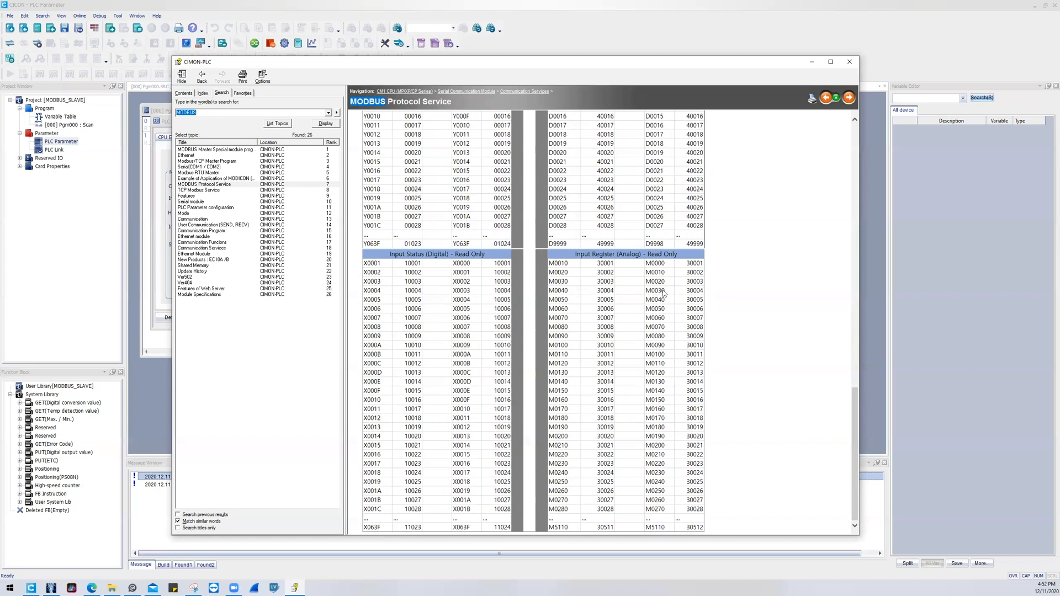
mouse_move(697, 250)
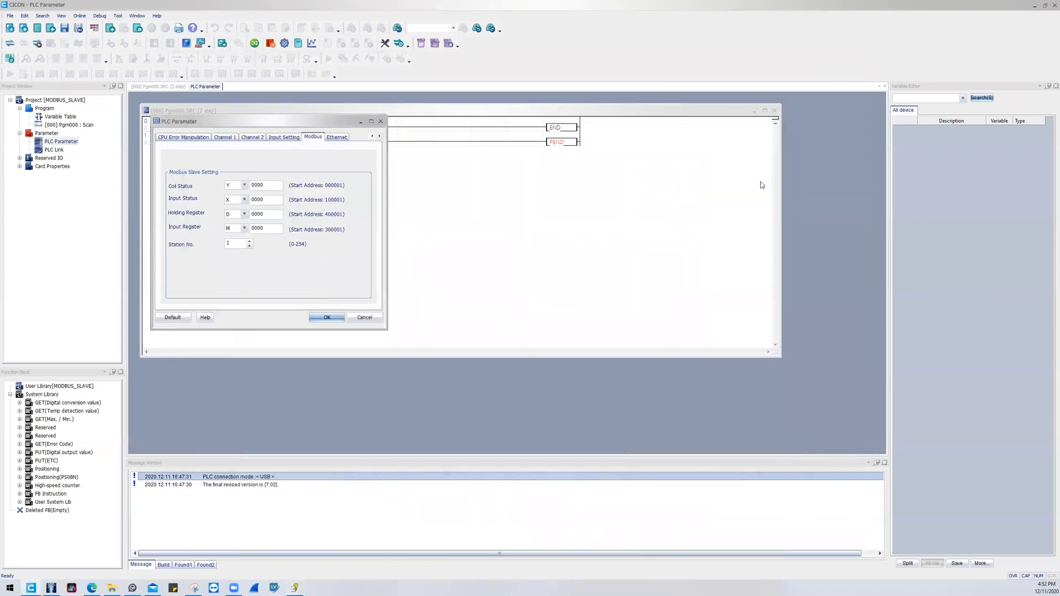
mouse_move(461, 151)
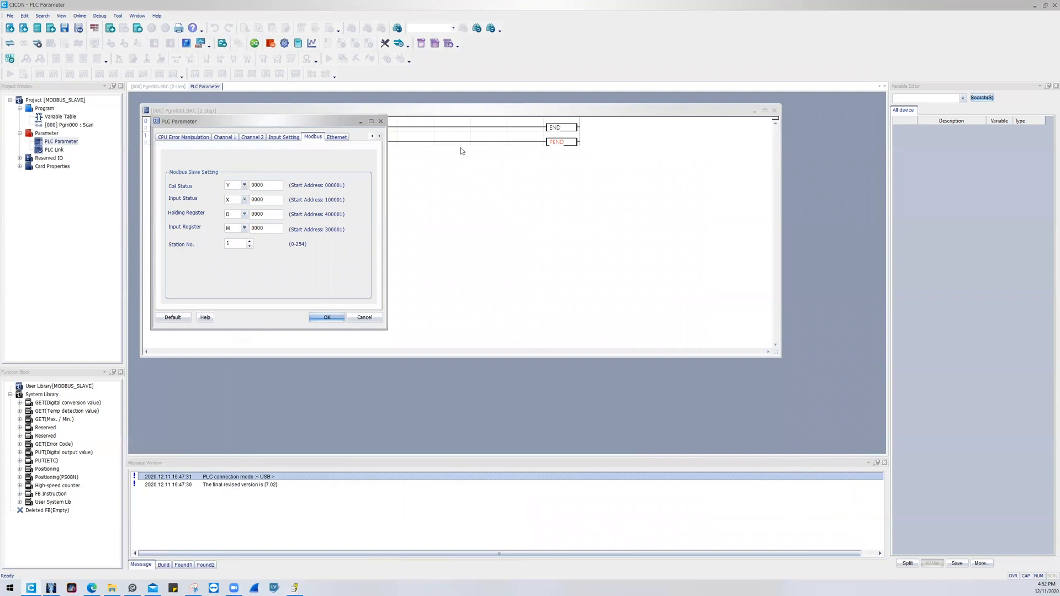